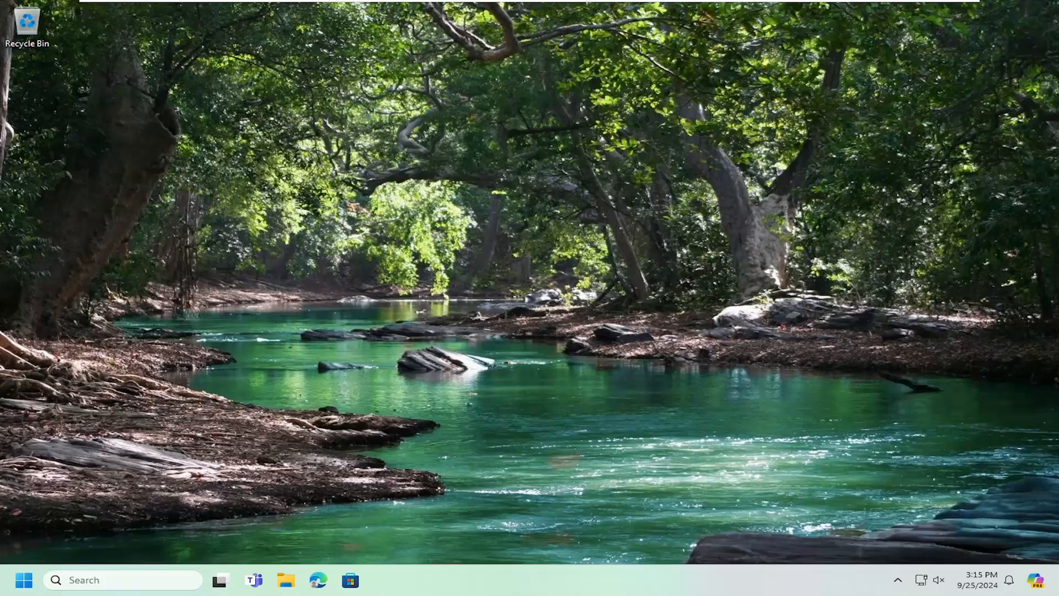
pyautogui.moveTo(451, 399)
pyautogui.write('cm')
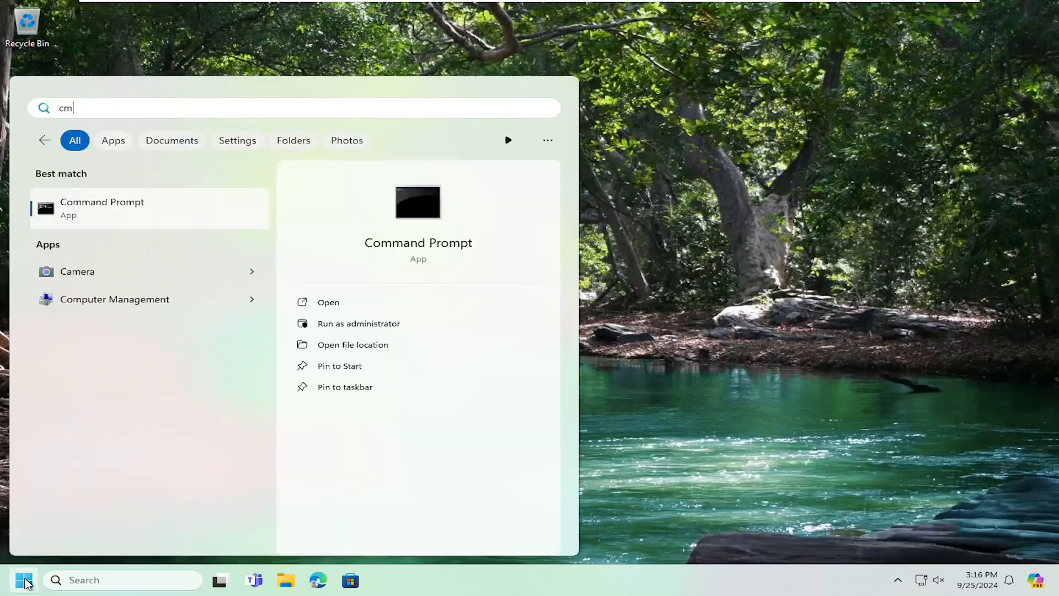
# - Launch Command Prompt as administrator from the cmd search result and approve the UAC prompt
pyautogui.write('d')
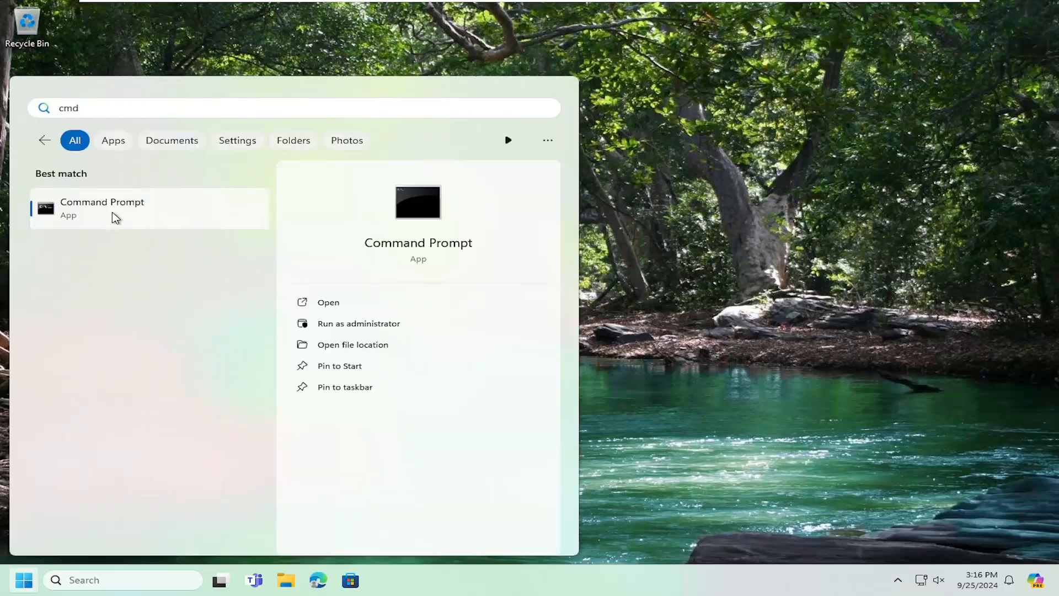
pyautogui.rightClick(101, 207)
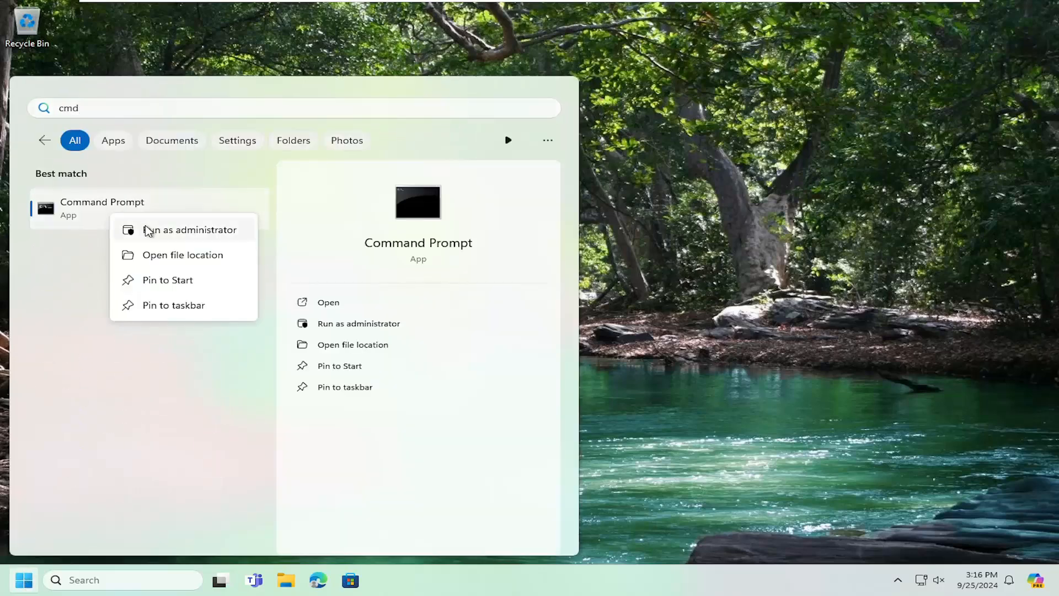
pyautogui.click(190, 229)
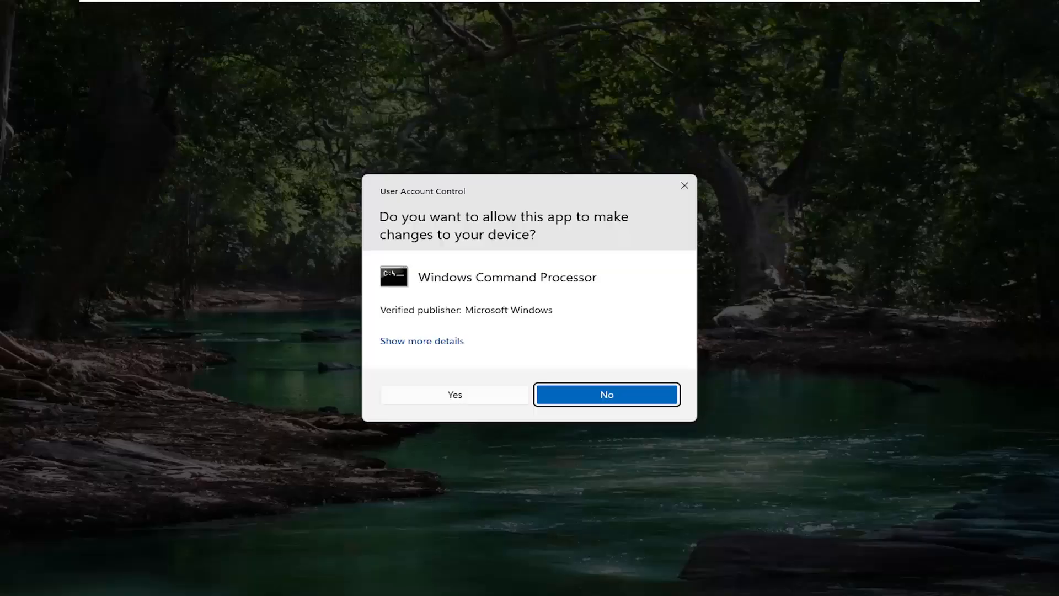
pyautogui.click(454, 395)
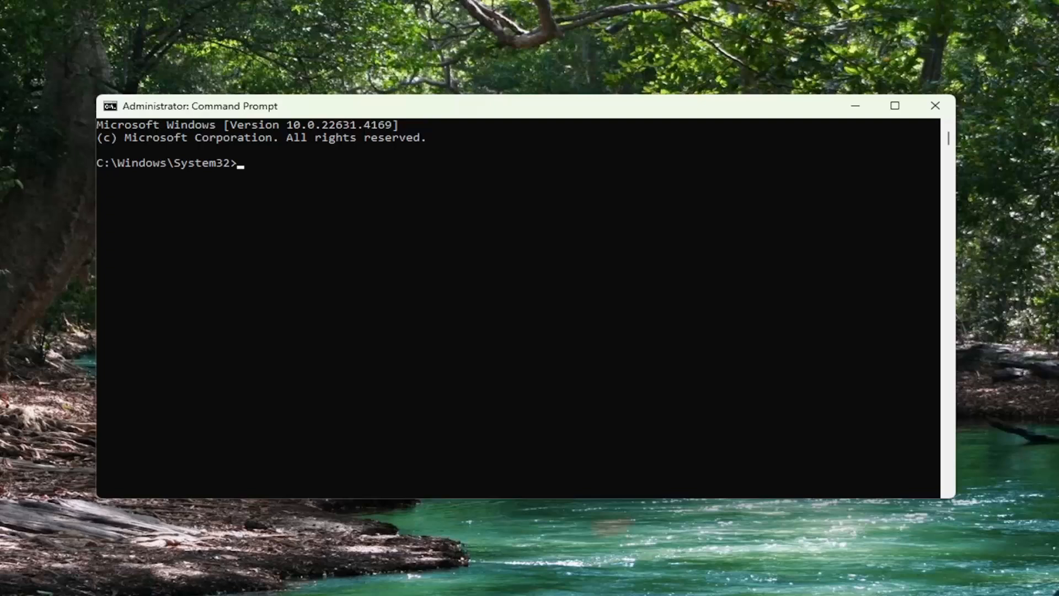
pyautogui.moveTo(498, 112)
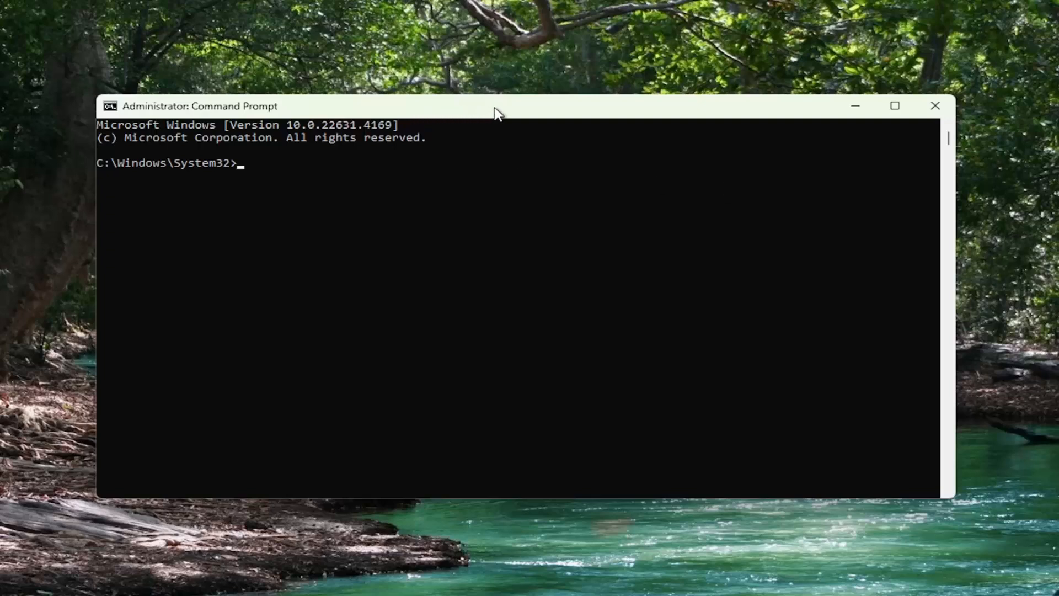
pyautogui.moveTo(505, 114)
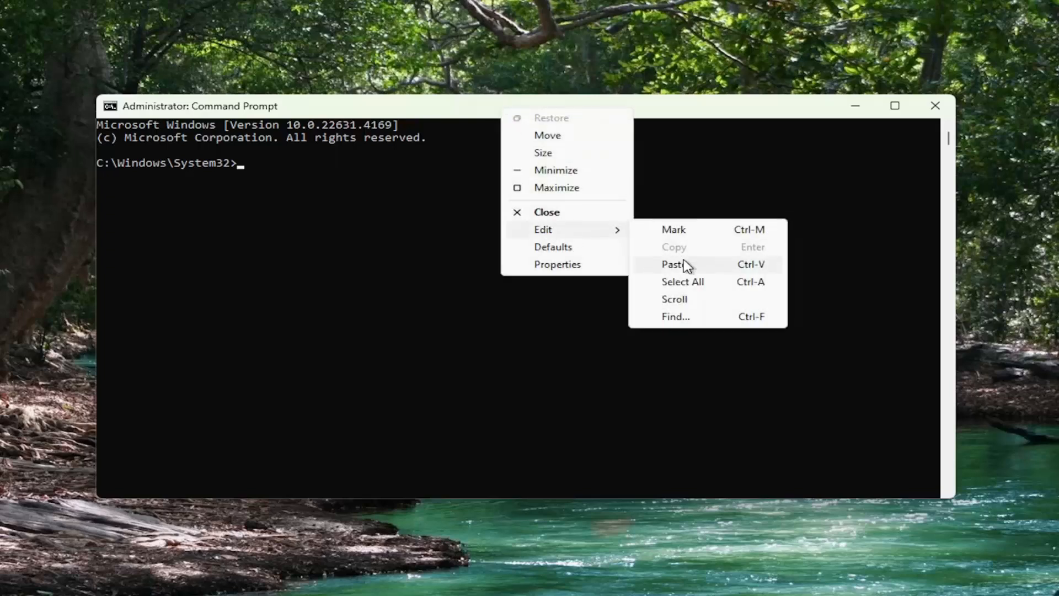
# - Run dsregcmd /leave then dsregcmd /status to confirm the device is not joined, and close the window
pyautogui.click(672, 263)
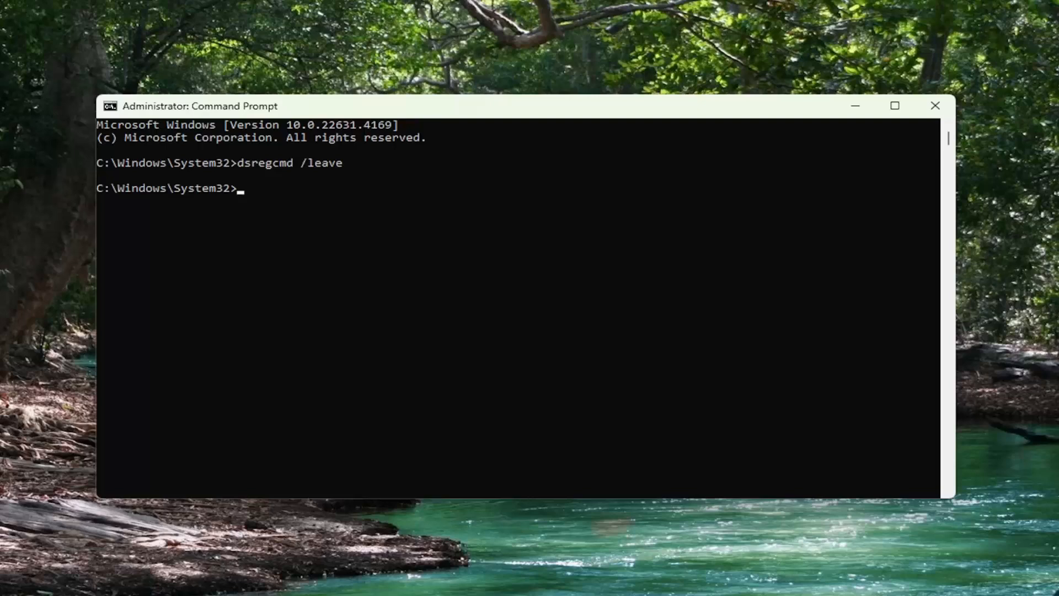
pyautogui.moveTo(590, 128)
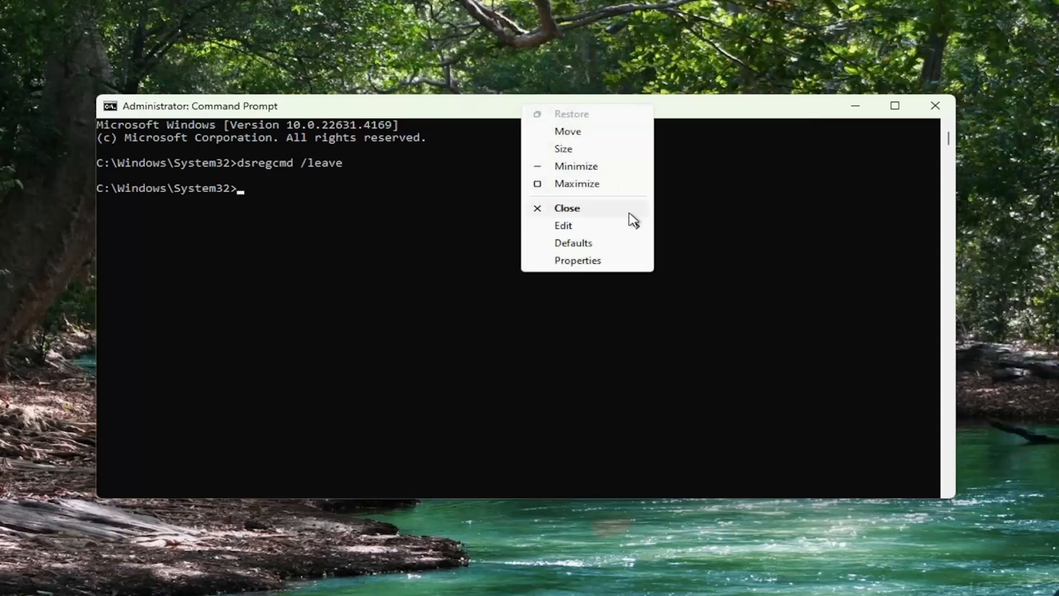
pyautogui.write('dsregcmd /status')
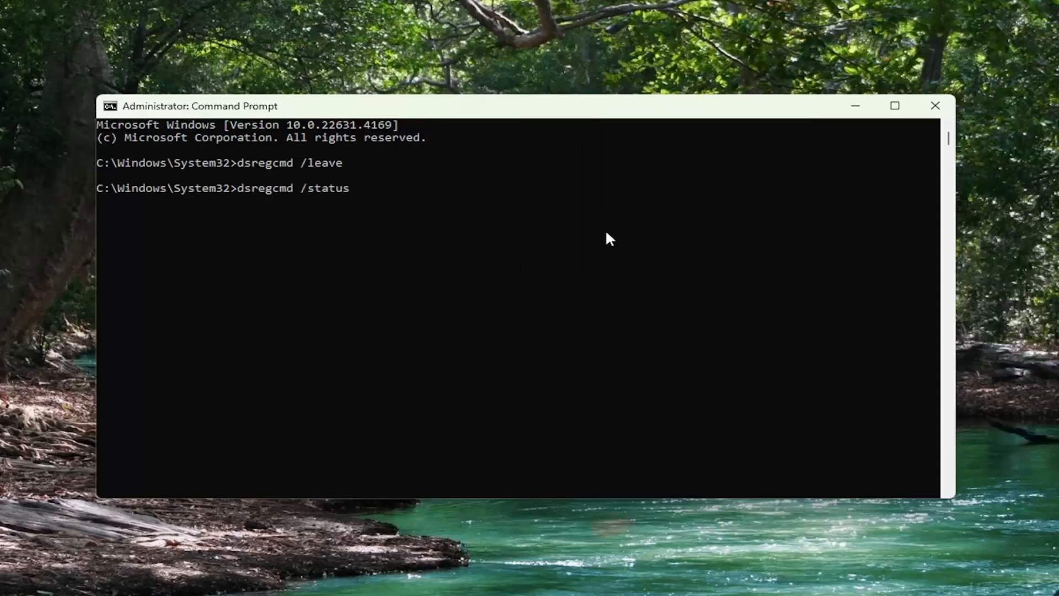
pyautogui.press('Return')
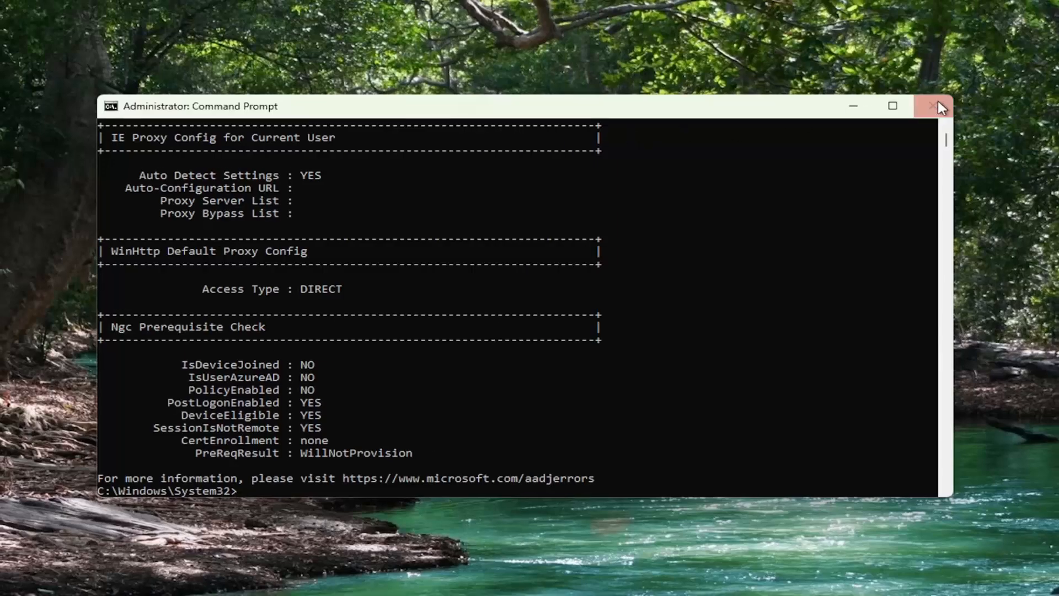
pyautogui.click(935, 106)
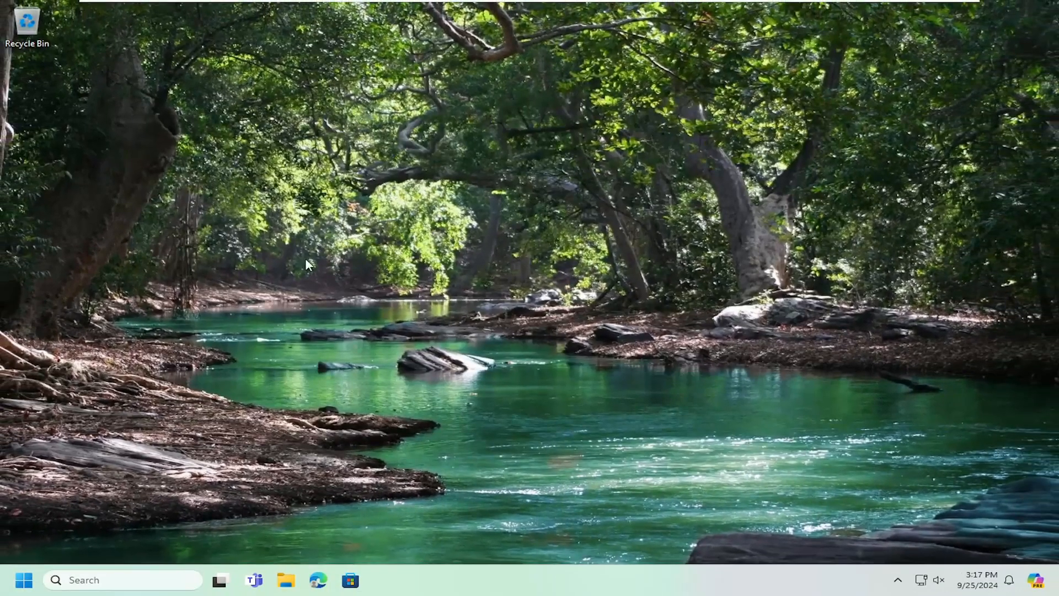
# - Bring up the Start menu to search for Task Scheduler
pyautogui.click(26, 580)
pyautogui.write('task sc')
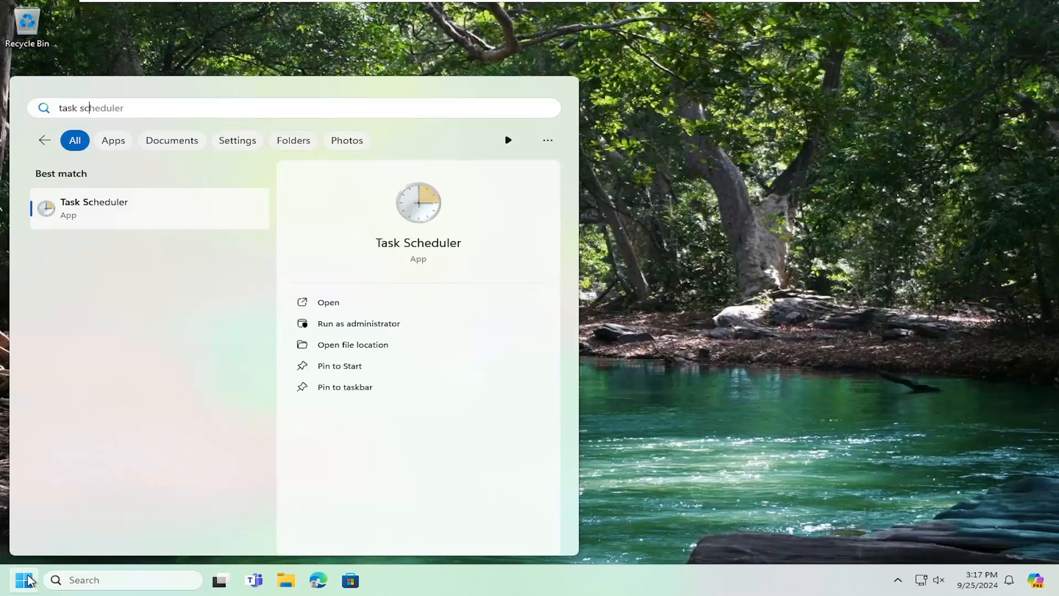
pyautogui.moveTo(95, 218)
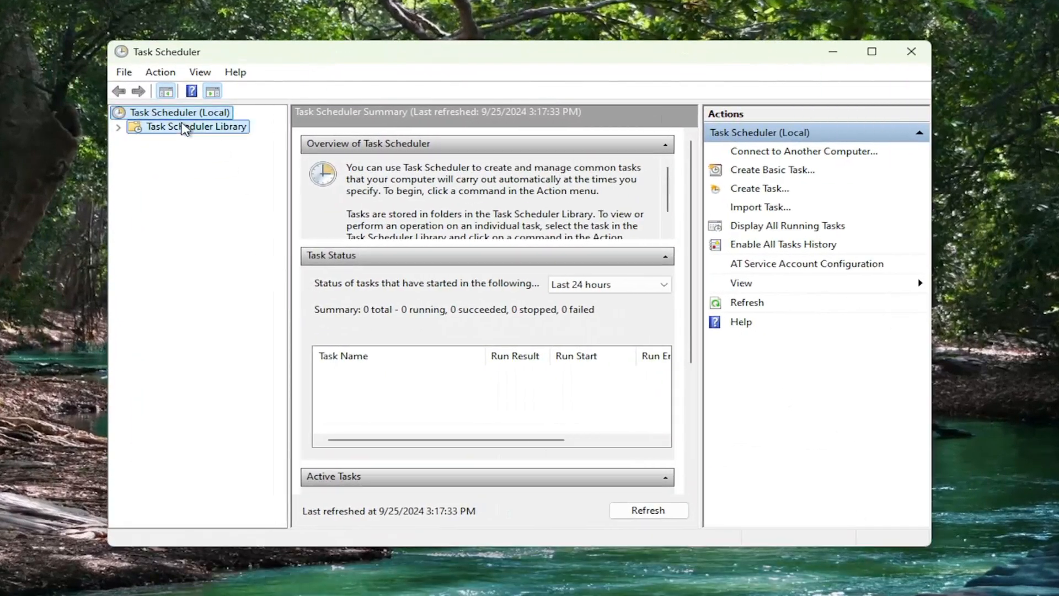
# - Expand the Task Scheduler Library and the Microsoft task folder
pyautogui.click(195, 125)
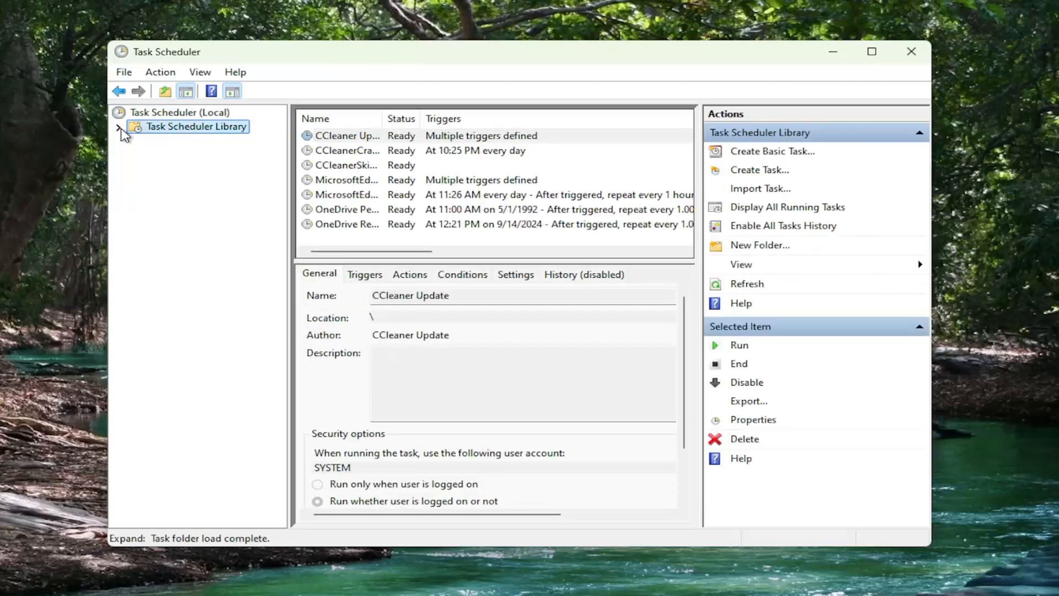
pyautogui.click(123, 126)
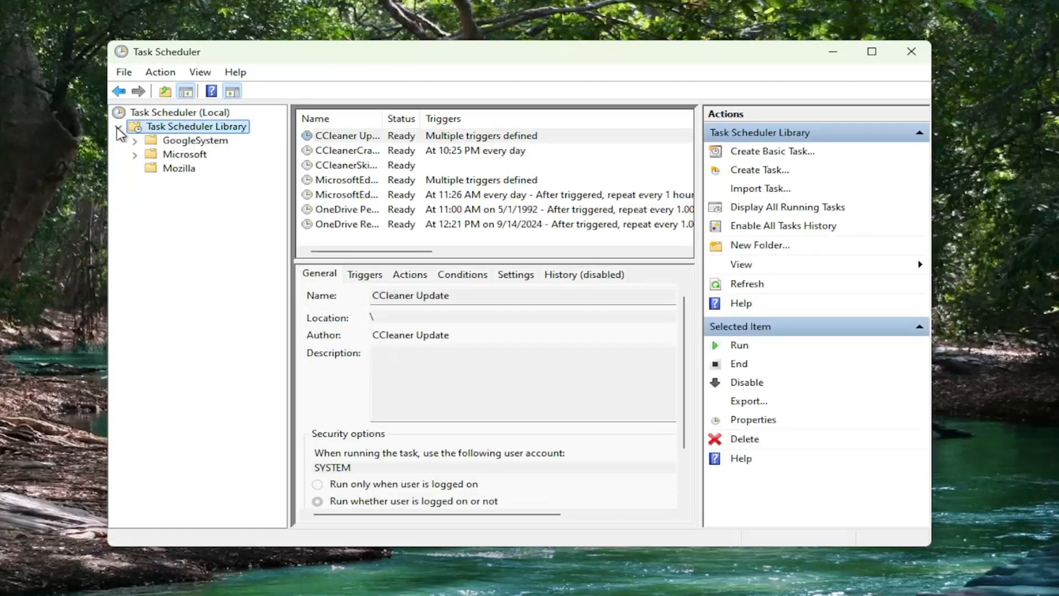
pyautogui.click(118, 126)
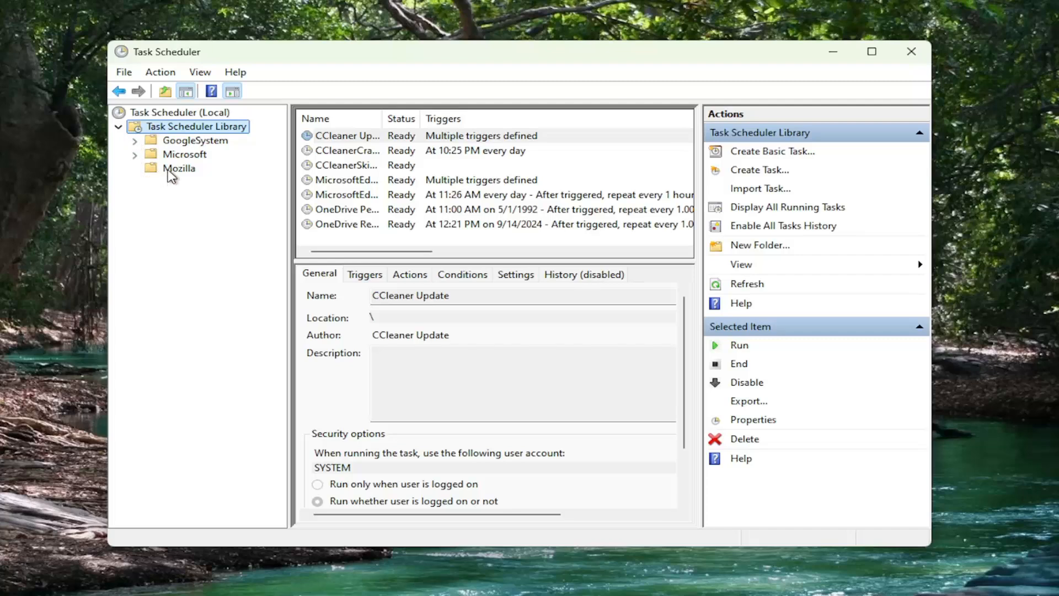
pyautogui.click(184, 154)
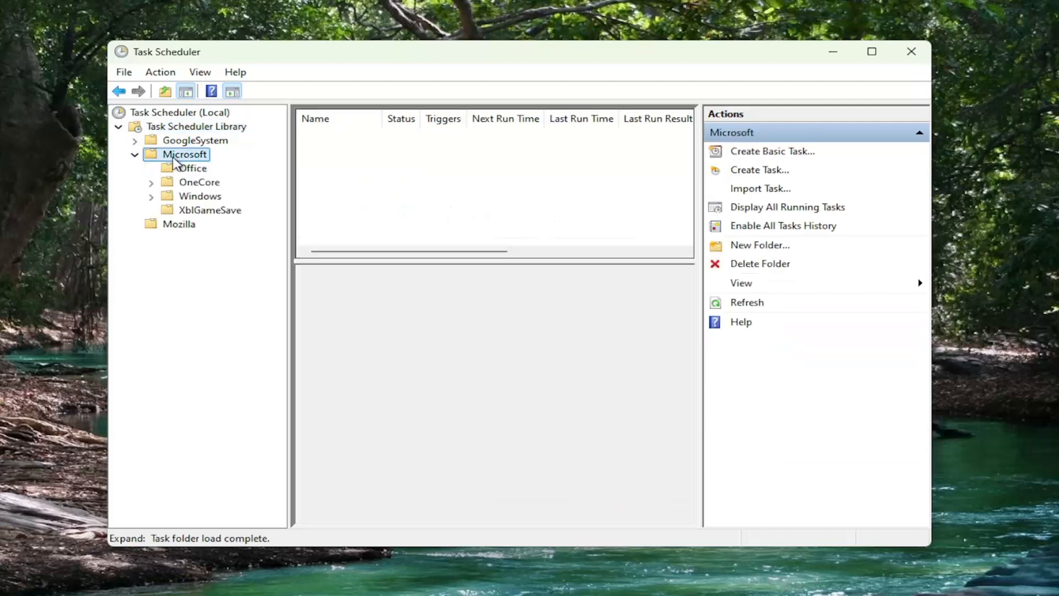
pyautogui.moveTo(188, 206)
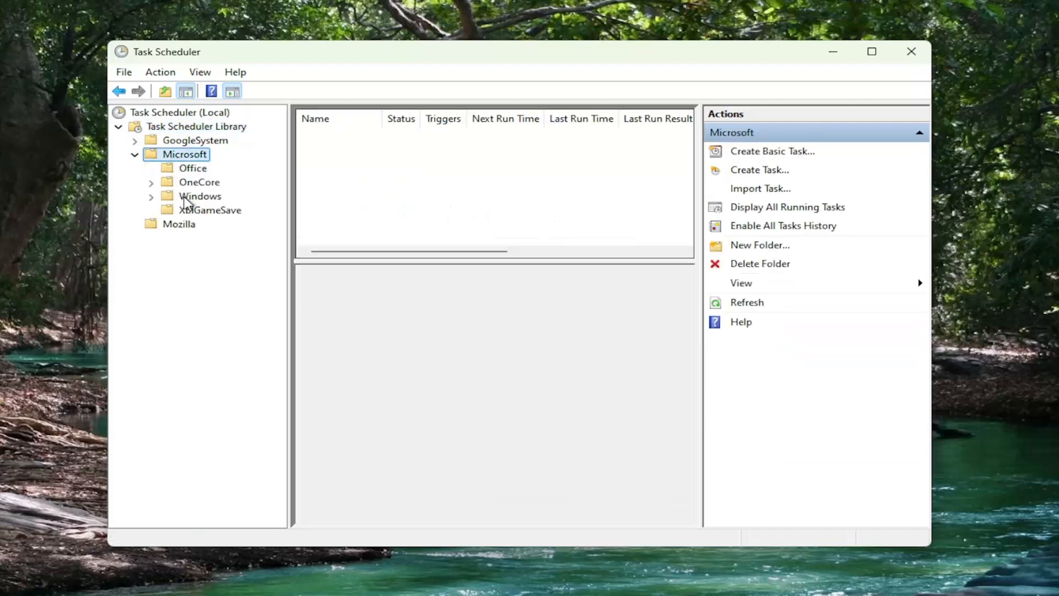
# - Expand the Windows folder and select Workplace Join to show its tasks
pyautogui.click(199, 196)
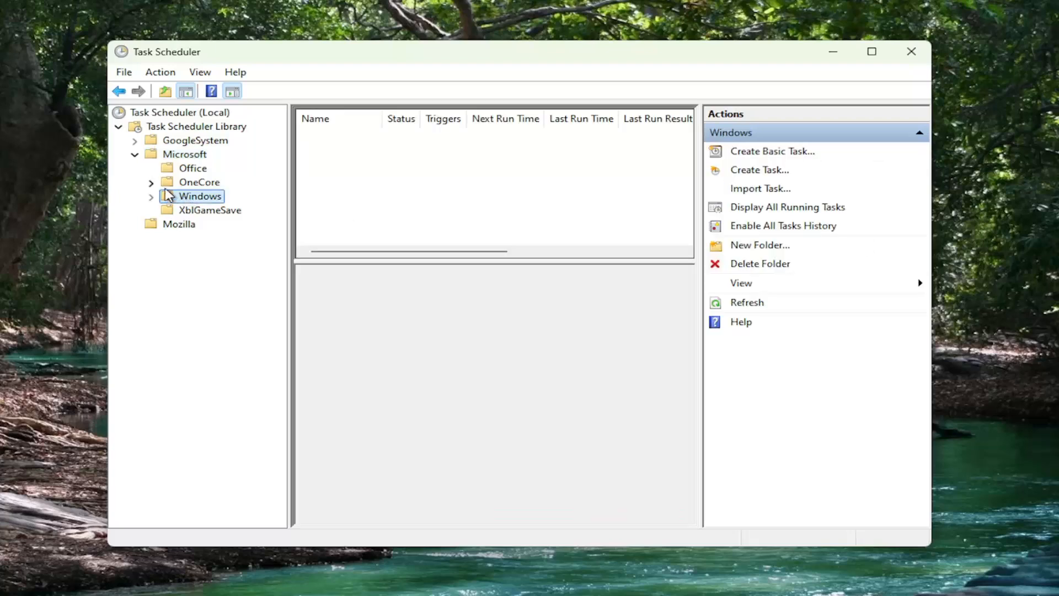
pyautogui.click(151, 196)
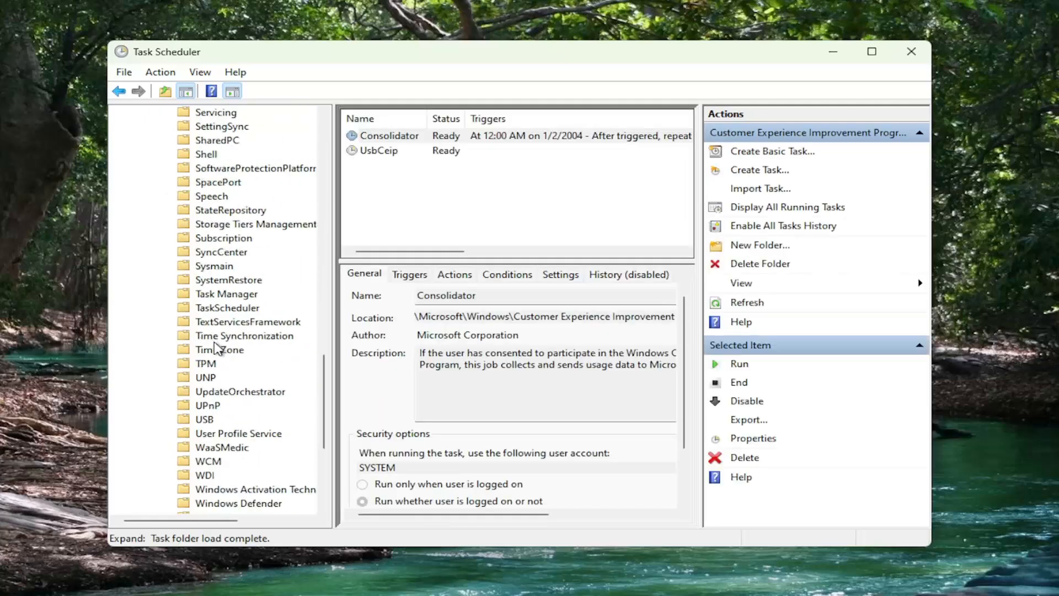
pyautogui.scroll(-3)
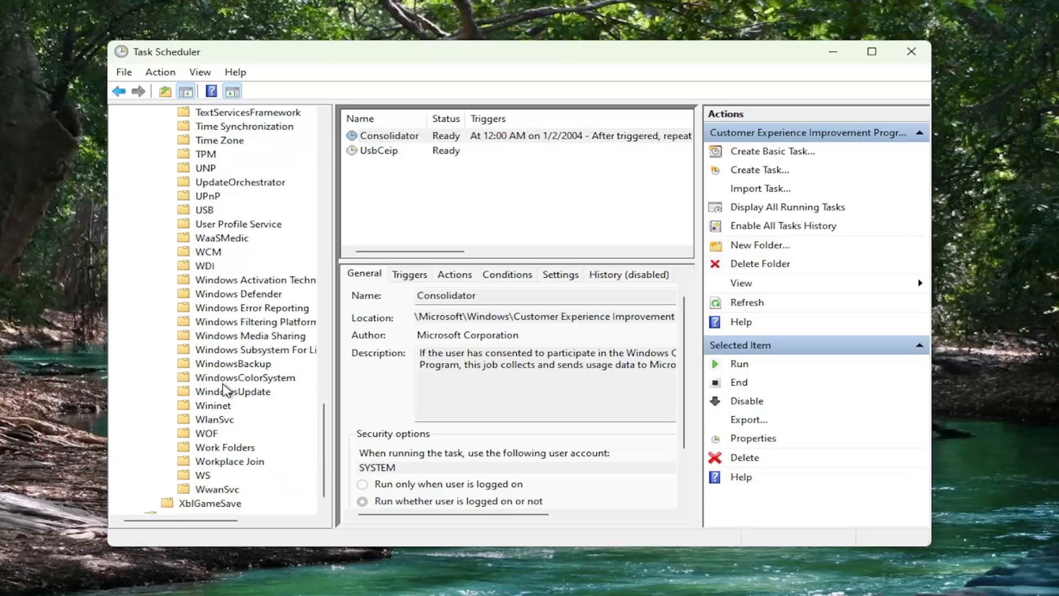
pyautogui.click(233, 461)
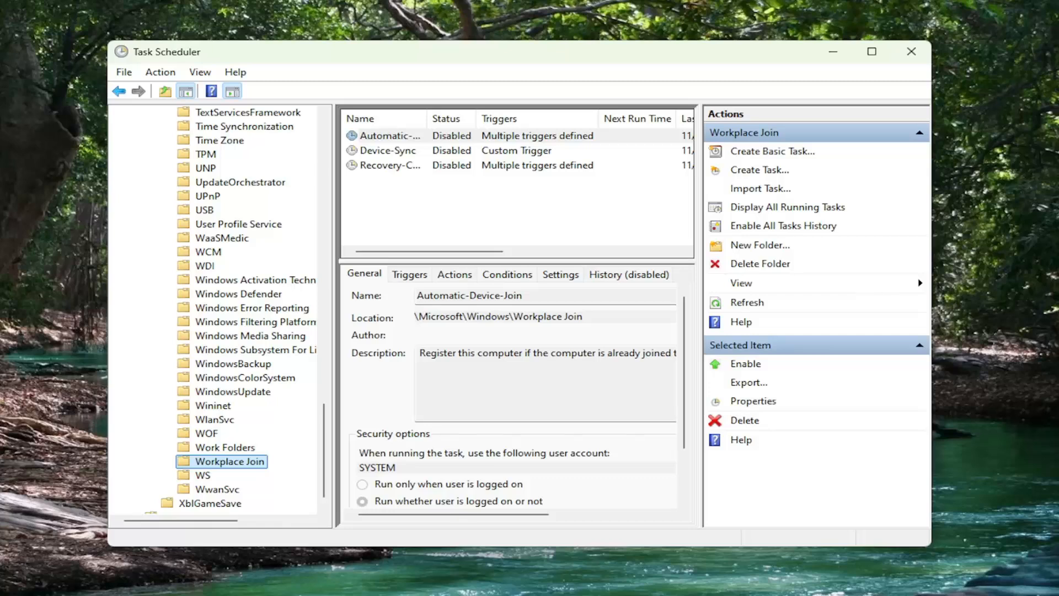
# - Enable and run the Automatic-Device-Join task, then close Task Scheduler
pyautogui.click(746, 363)
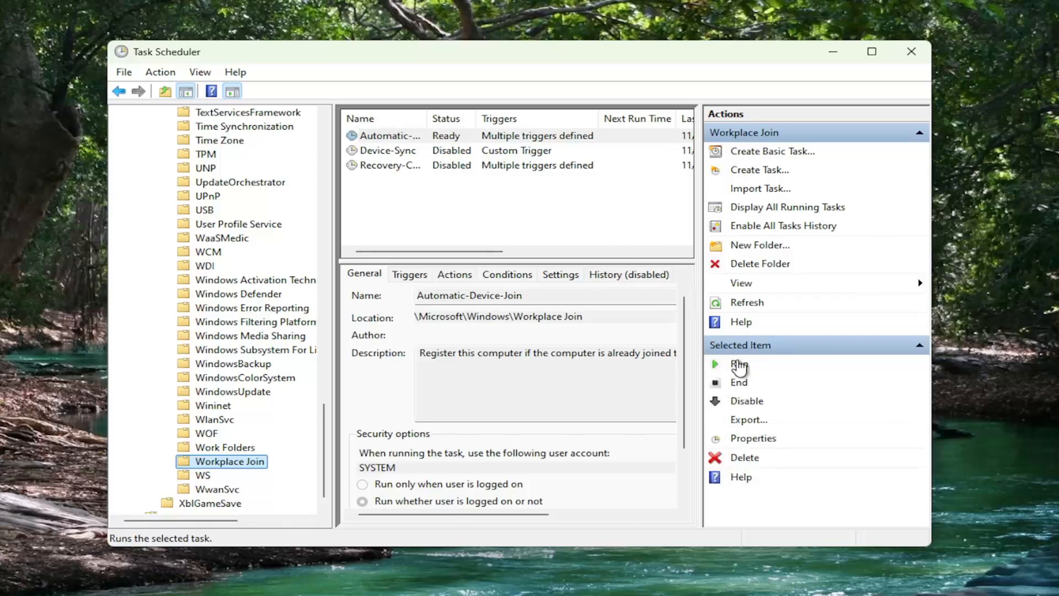
pyautogui.click(738, 365)
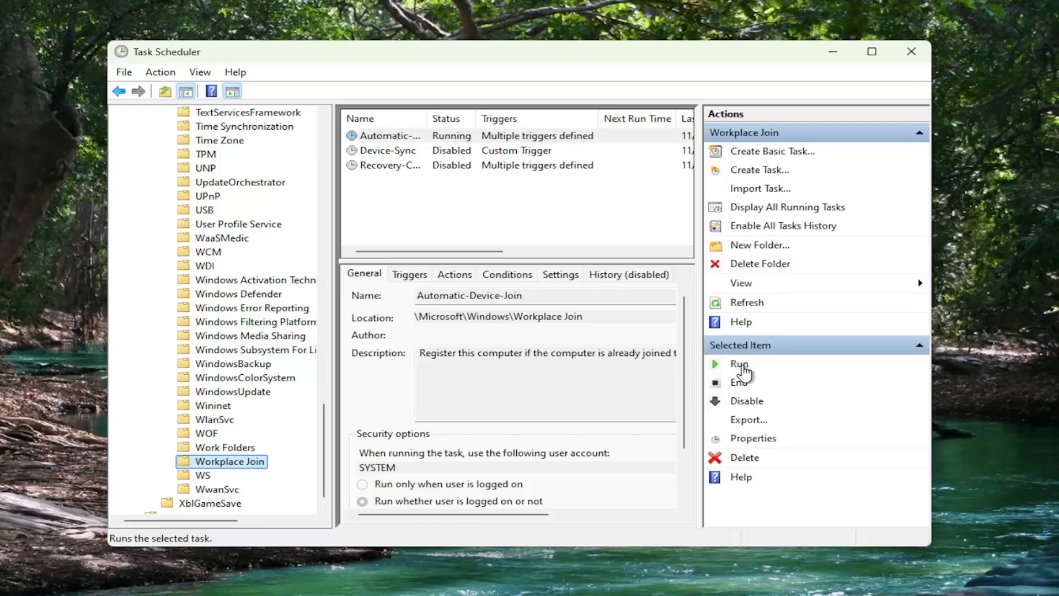
pyautogui.moveTo(405, 139)
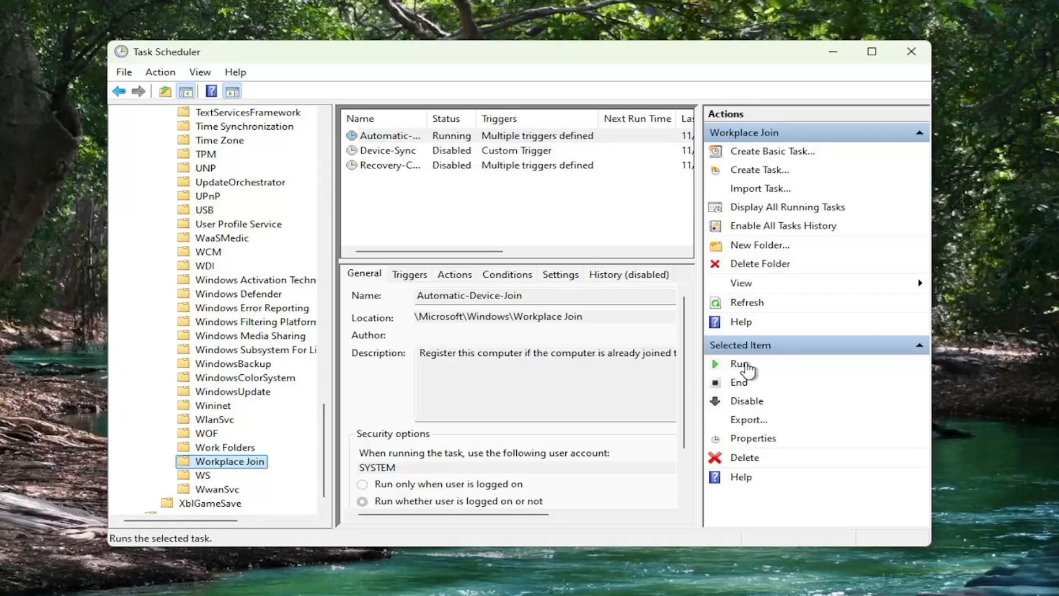
pyautogui.click(911, 51)
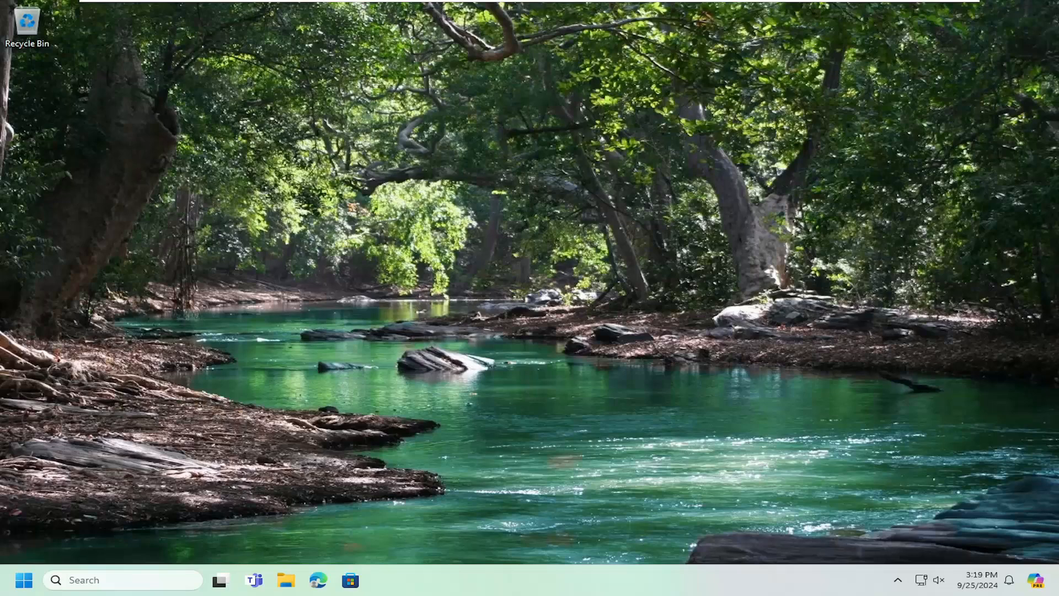
pyautogui.moveTo(57, 538)
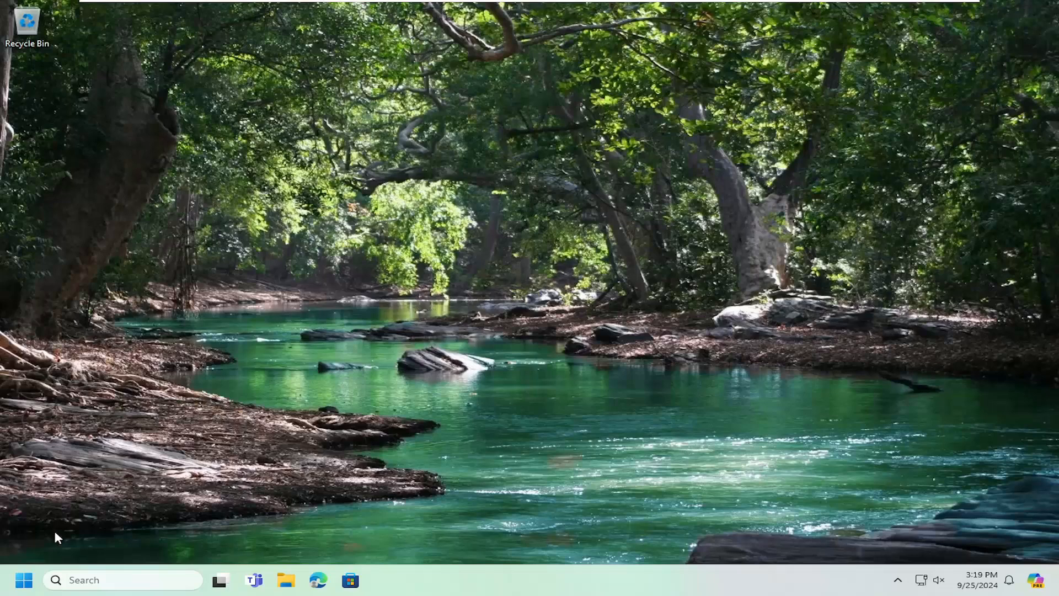
# - Search Start for 'programs' and open the Add or remove programs settings page
pyautogui.click(24, 580)
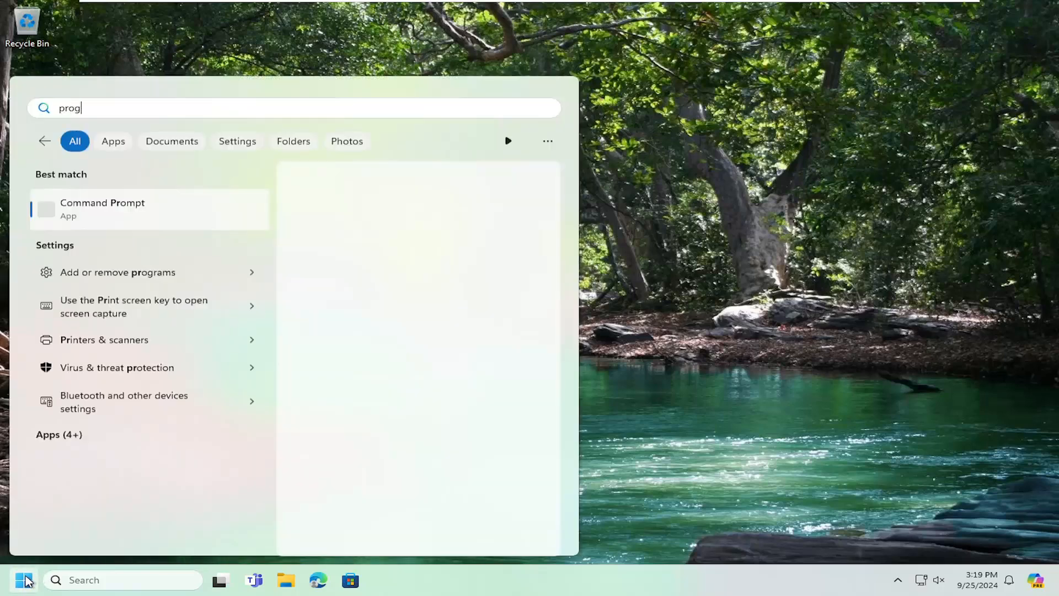
pyautogui.write('rams')
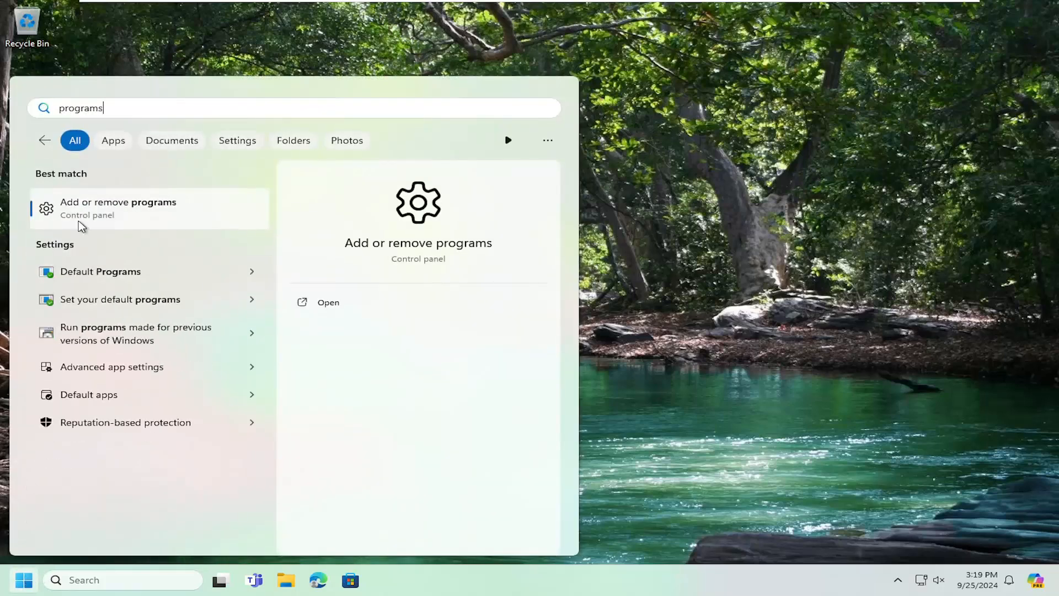
pyautogui.moveTo(128, 215)
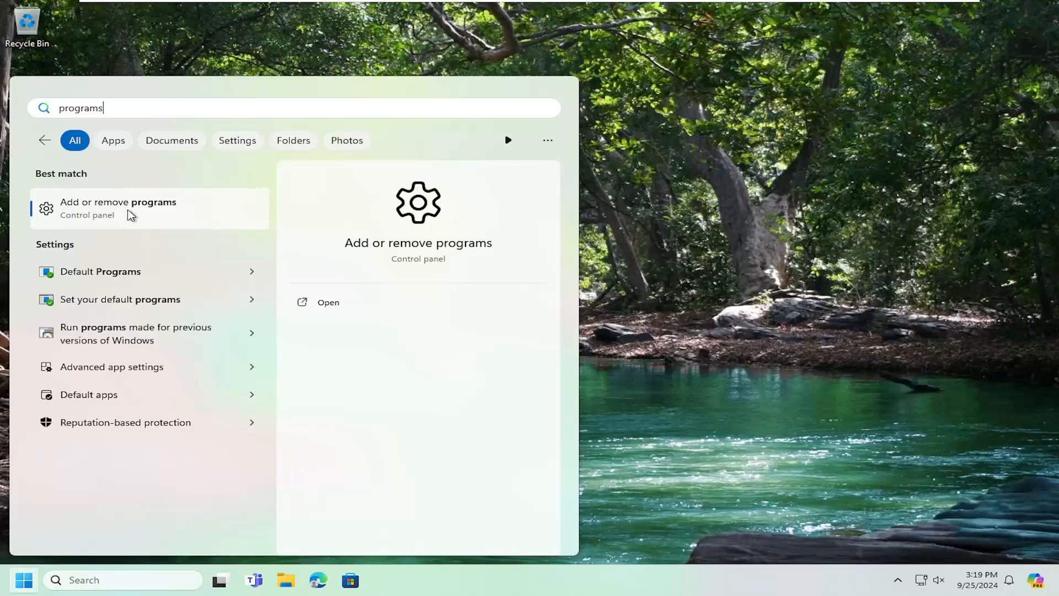
pyautogui.click(118, 207)
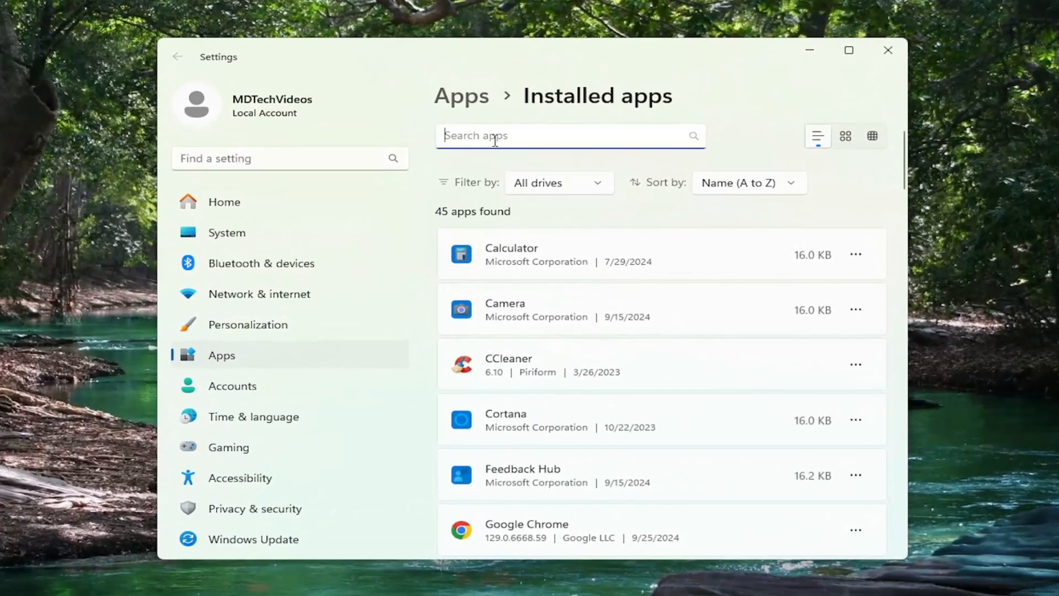
# - Filter installed apps by 'office' and open the options menu for Microsoft 365 (Office)
pyautogui.write('office')
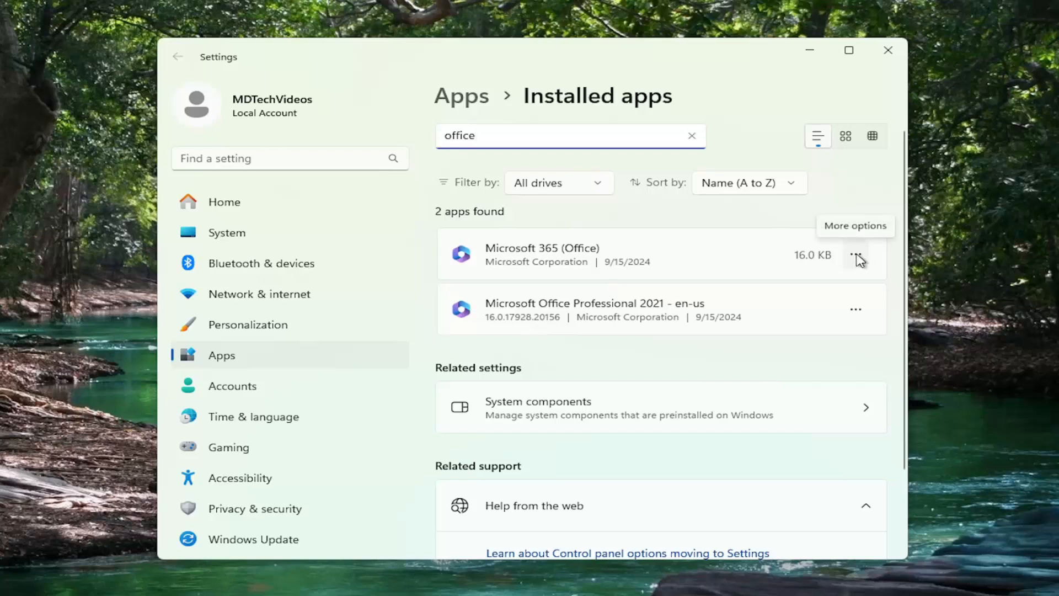
pyautogui.click(856, 254)
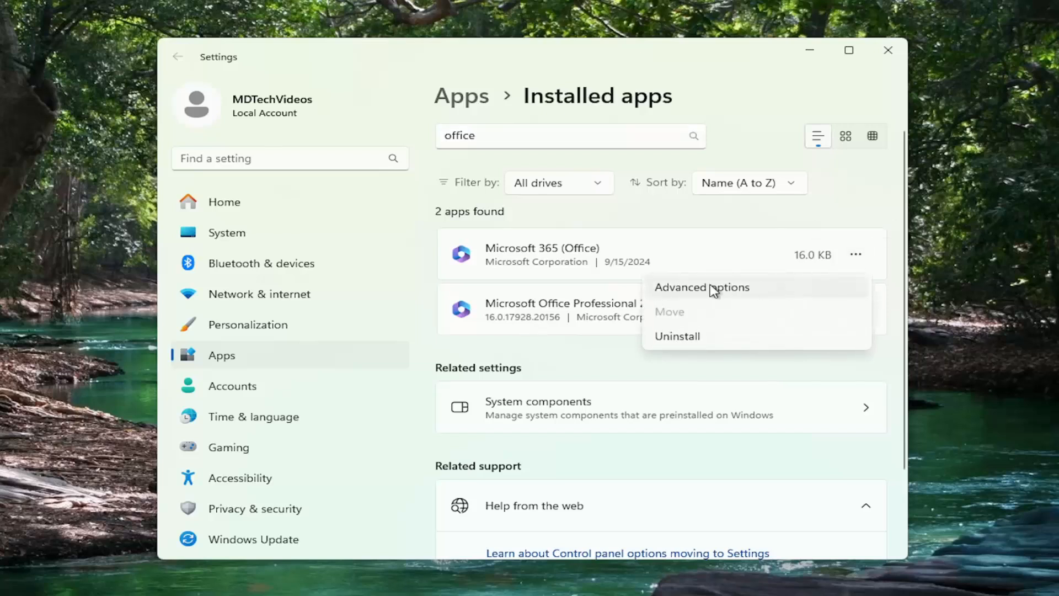
pyautogui.click(721, 214)
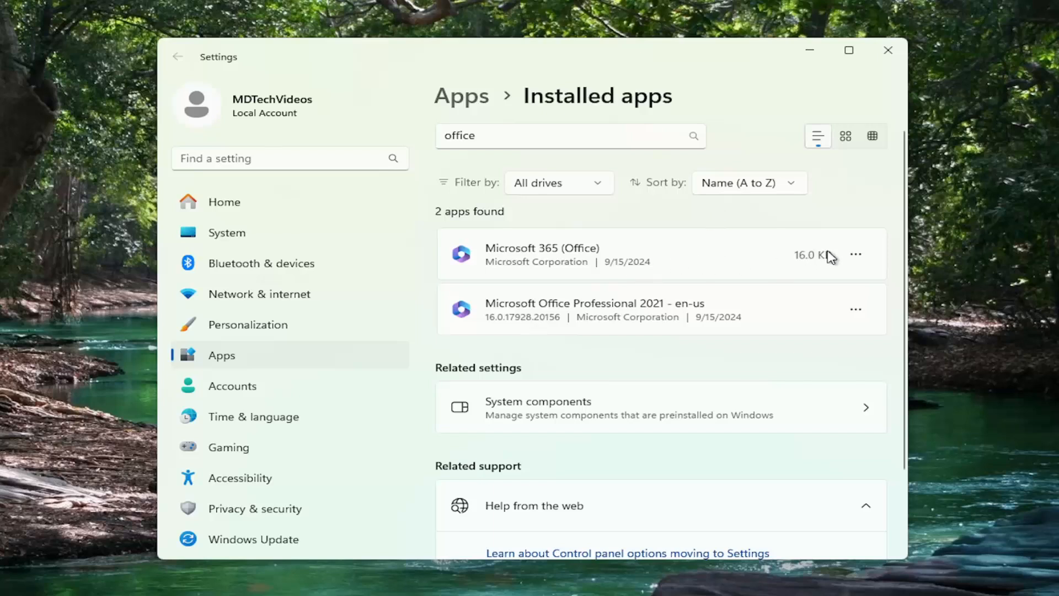
pyautogui.moveTo(856, 255)
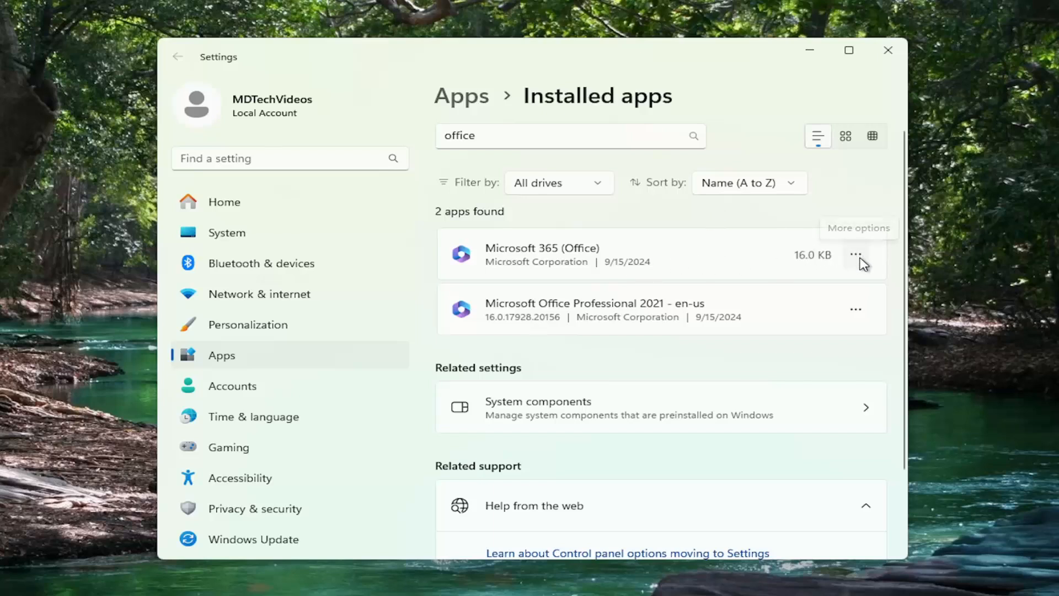
pyautogui.click(855, 253)
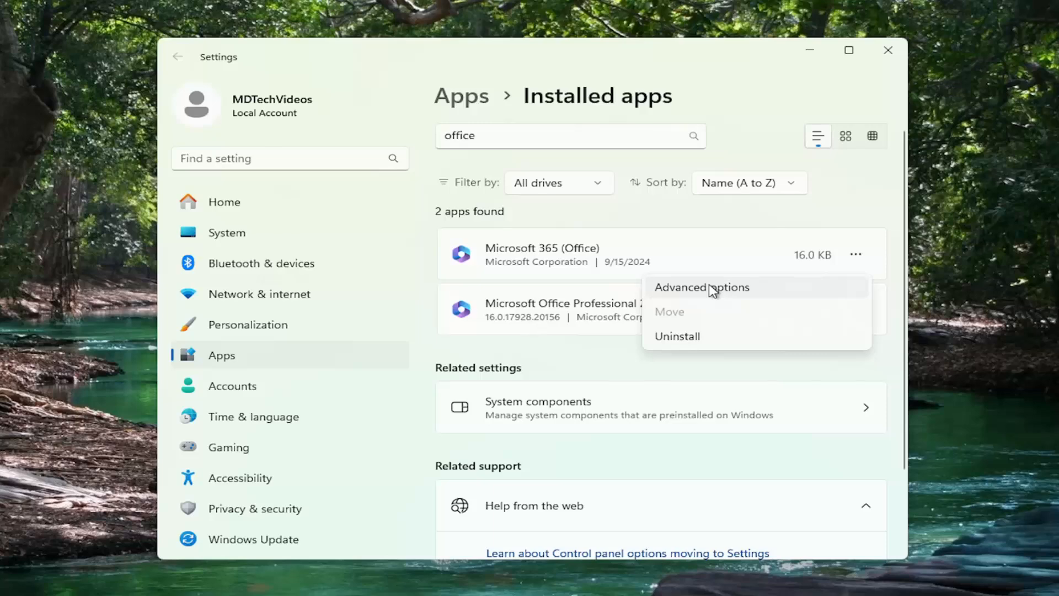
# - In Microsoft 365 (Office) advanced options, run Repair until it completes with a checkmark
pyautogui.click(702, 287)
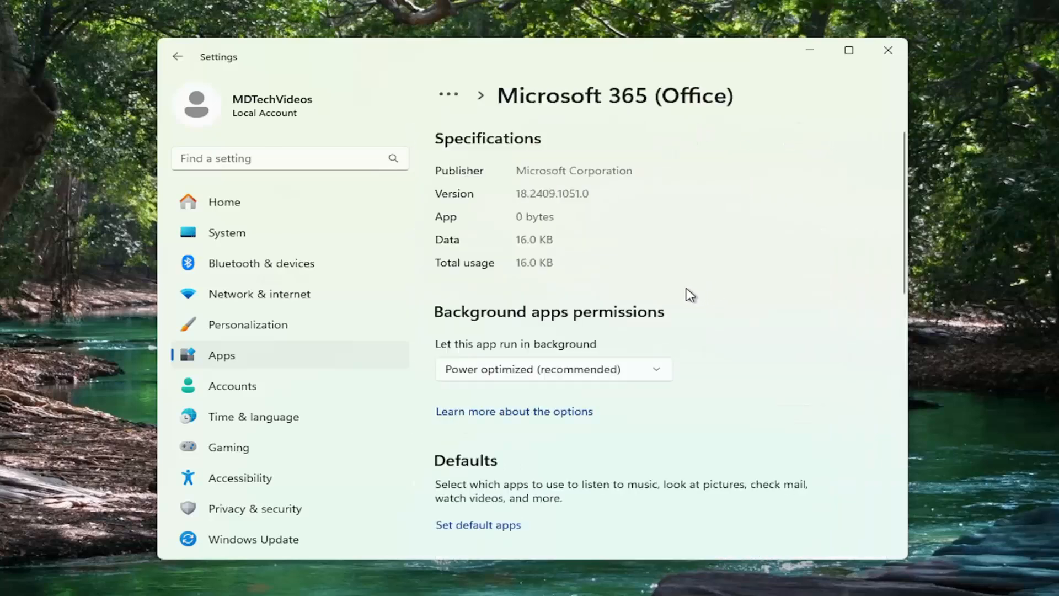
pyautogui.scroll(-3)
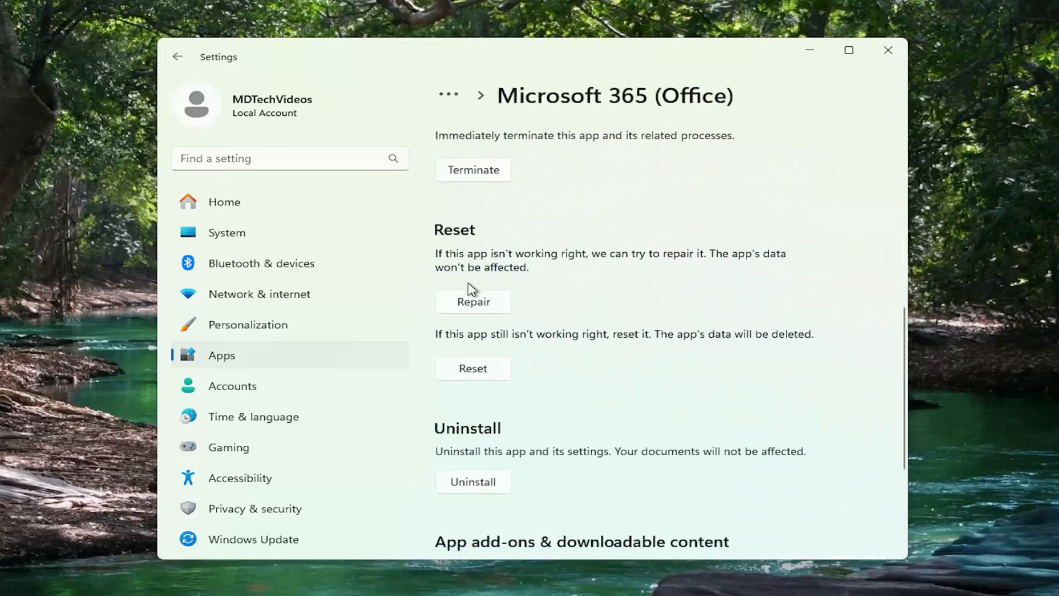
pyautogui.moveTo(624, 278)
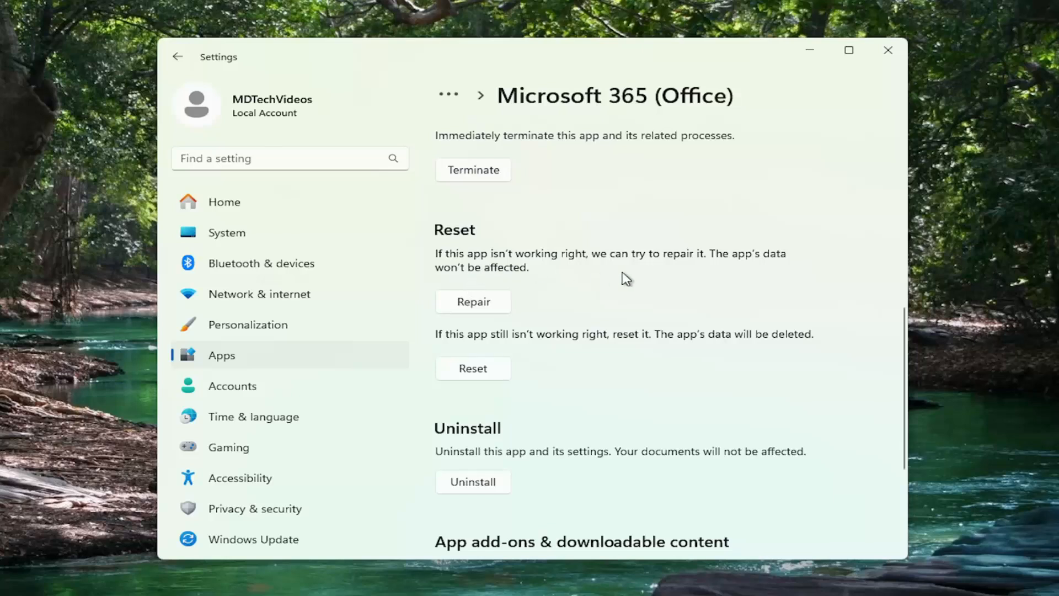
pyautogui.moveTo(480, 308)
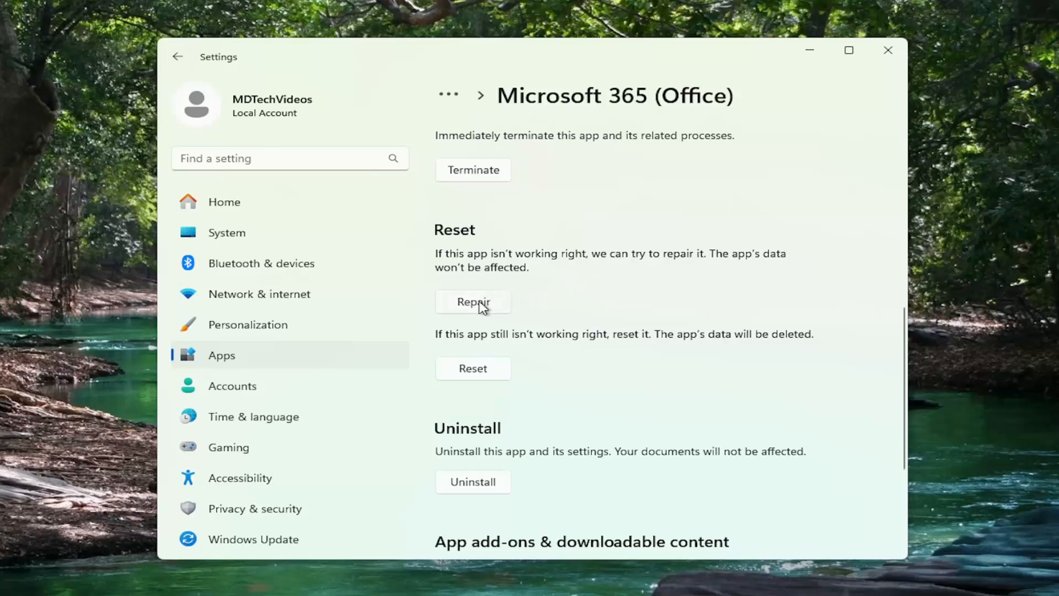
pyautogui.click(474, 301)
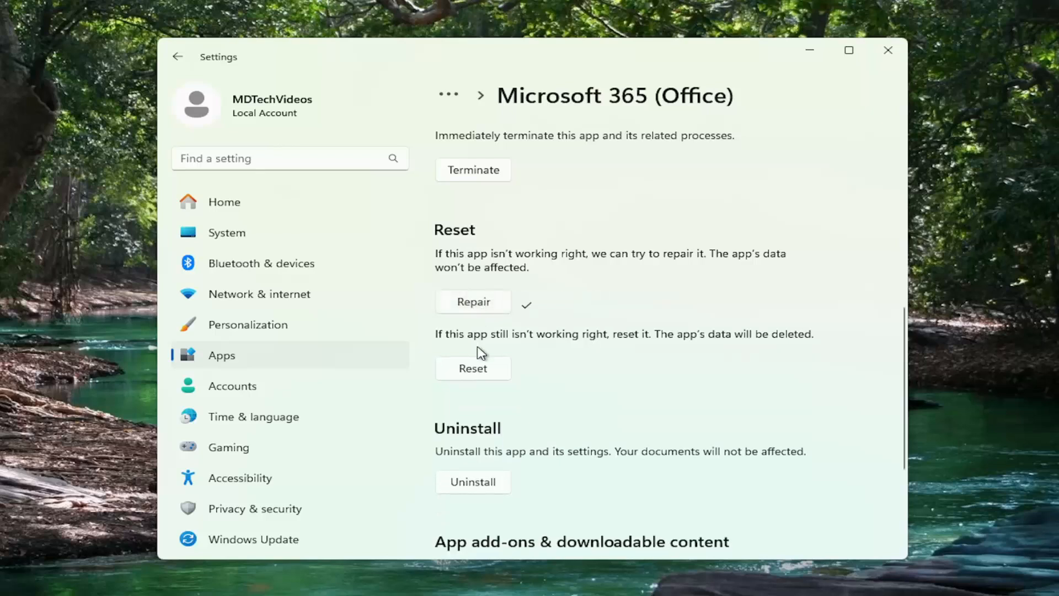
pyautogui.moveTo(546, 348)
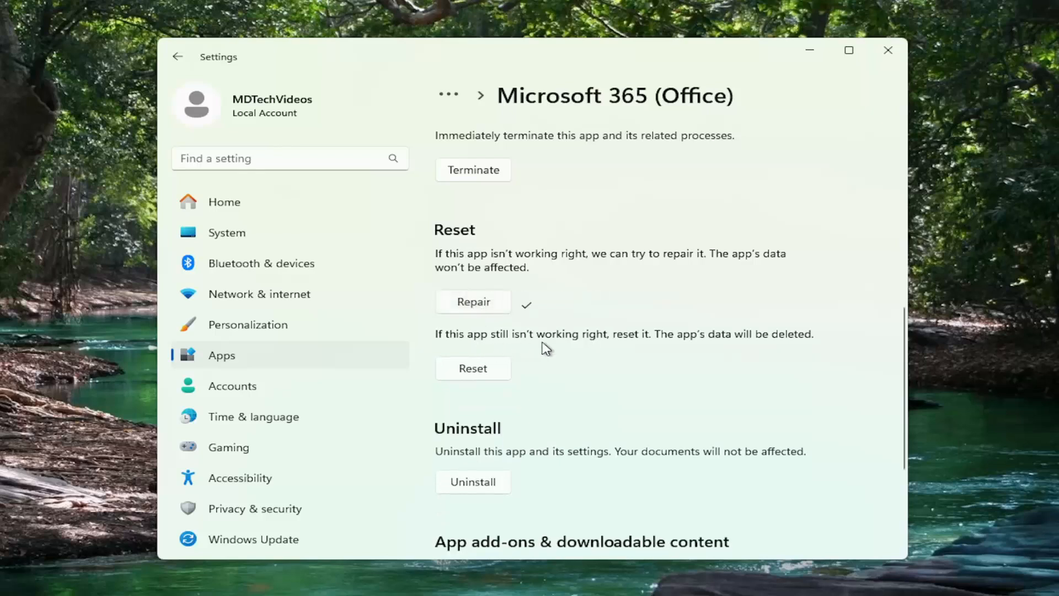
pyautogui.moveTo(700, 349)
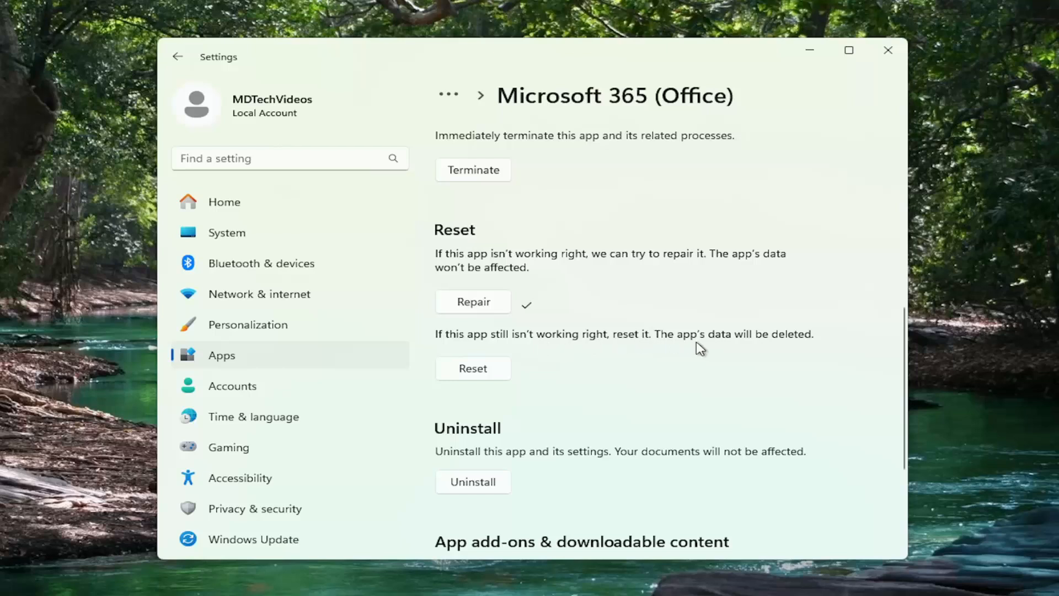
# - Reset Microsoft 365 (Office), confirming the data deletion, until the checkmark appears
pyautogui.click(473, 368)
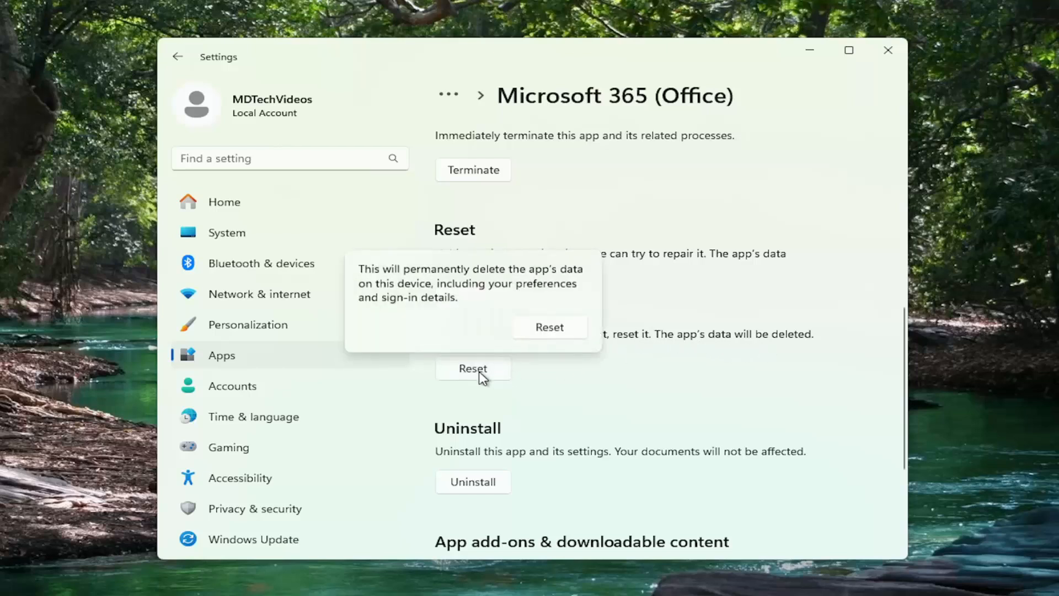
pyautogui.moveTo(487, 316)
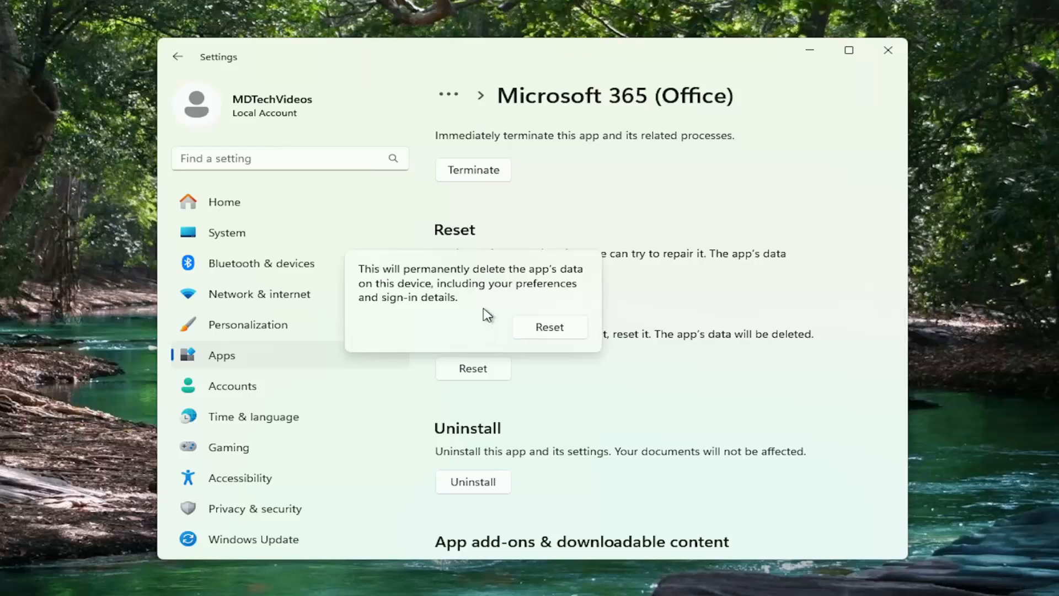
pyautogui.moveTo(488, 313)
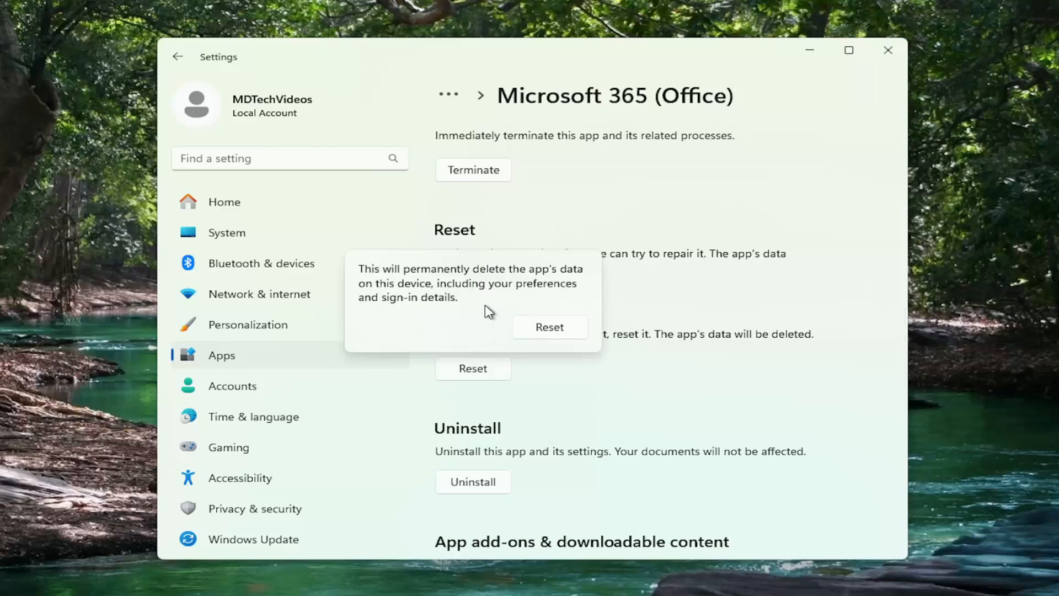
pyautogui.moveTo(555, 348)
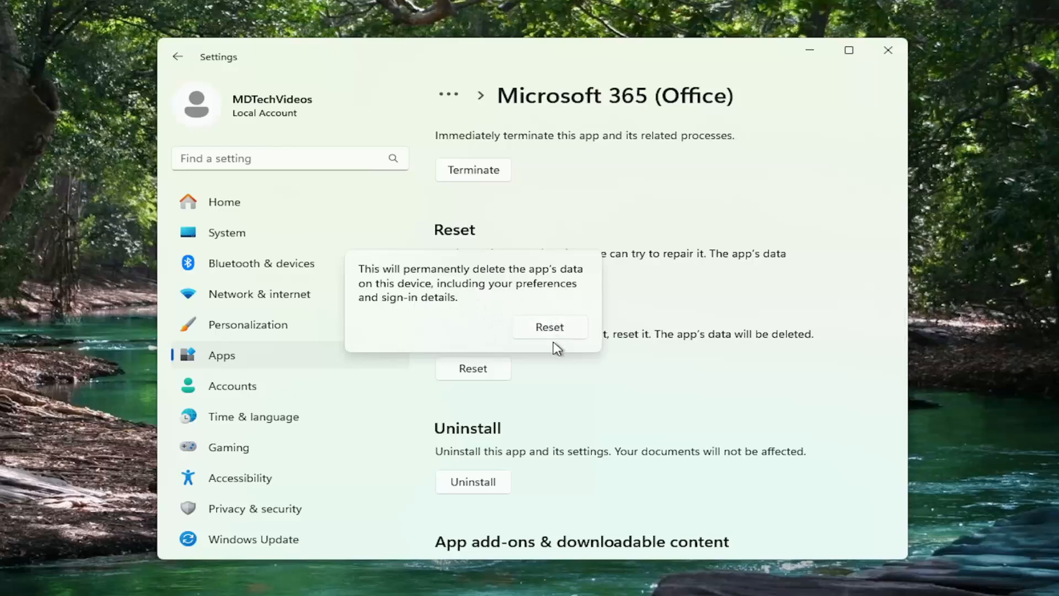
pyautogui.click(550, 326)
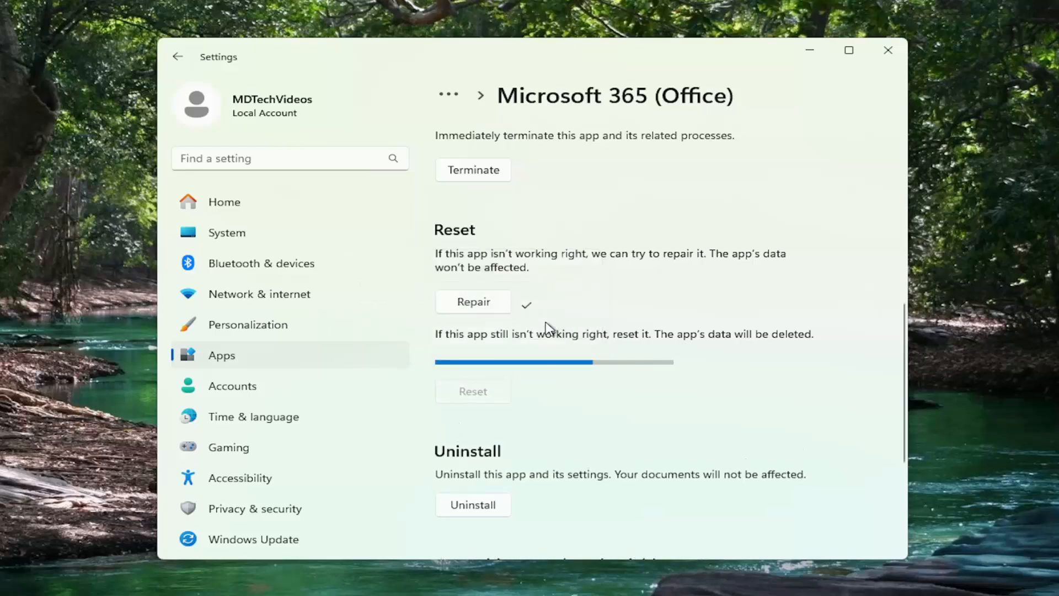
pyautogui.click(473, 391)
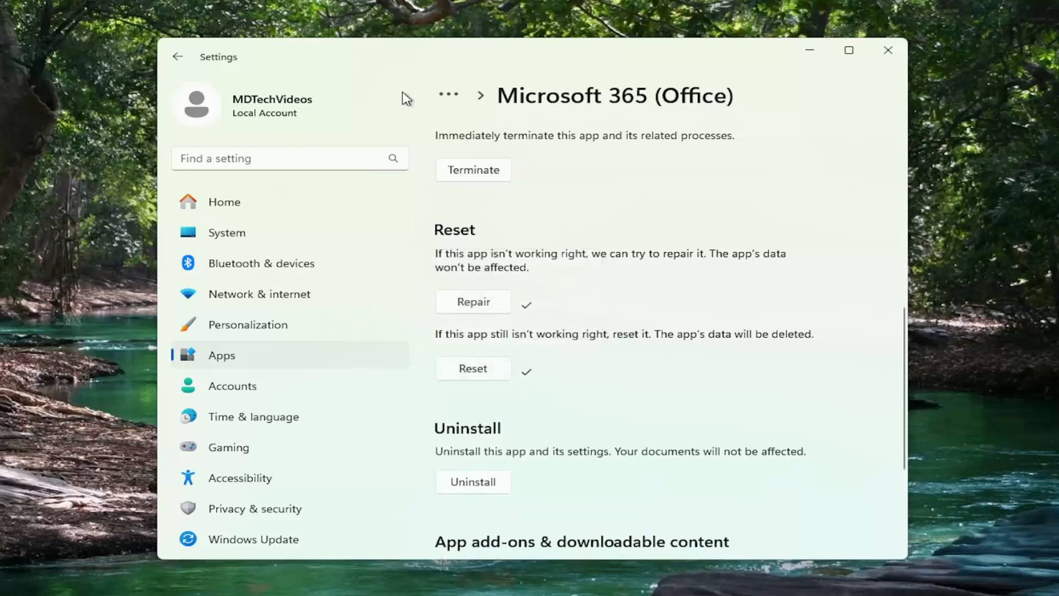
# - Return to Installed apps and search for 'office' again
pyautogui.click(177, 57)
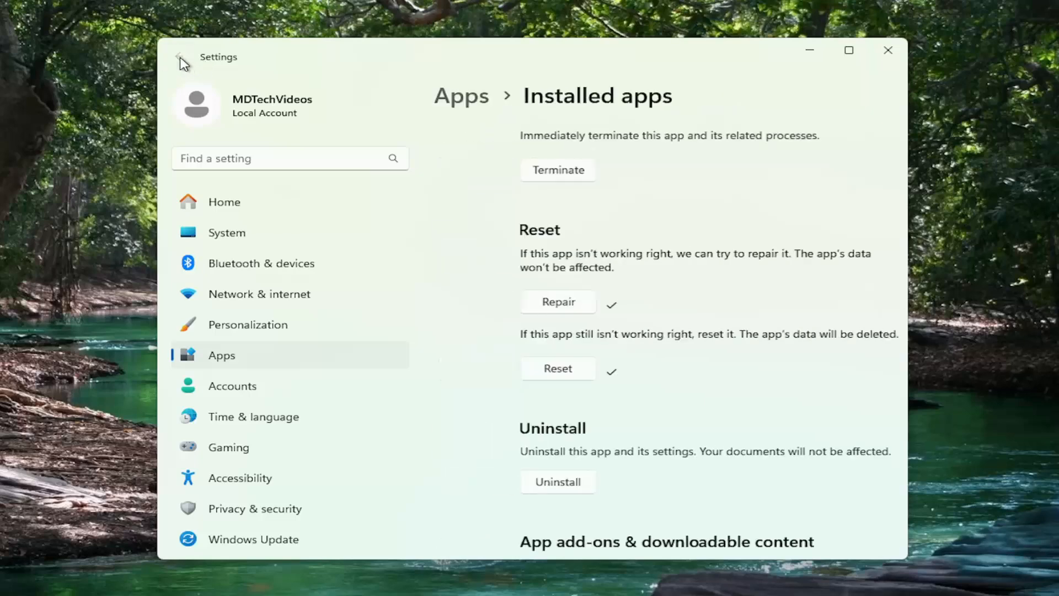
pyautogui.click(177, 57)
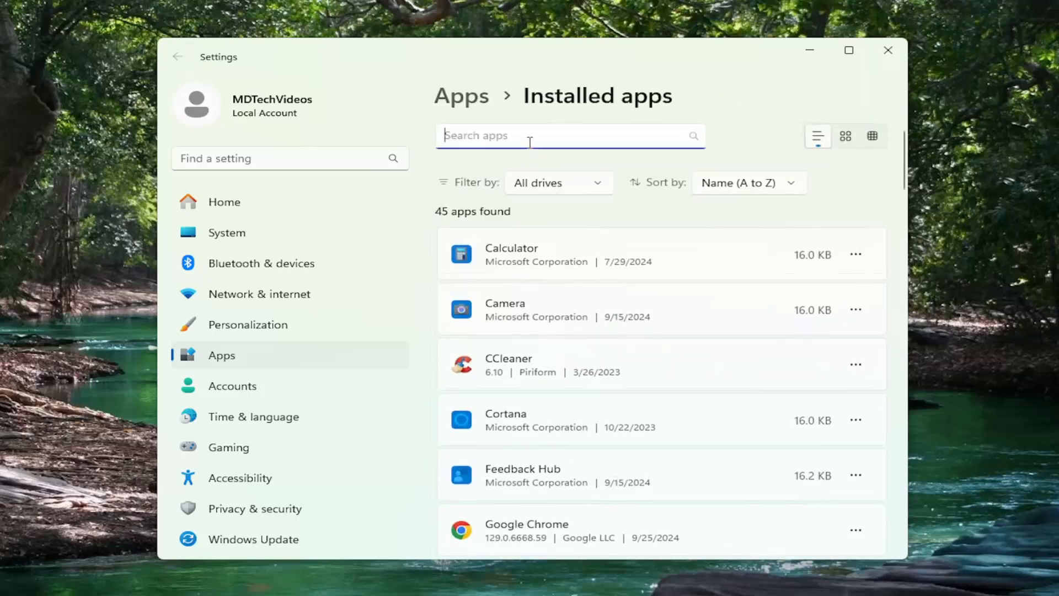
pyautogui.write('office')
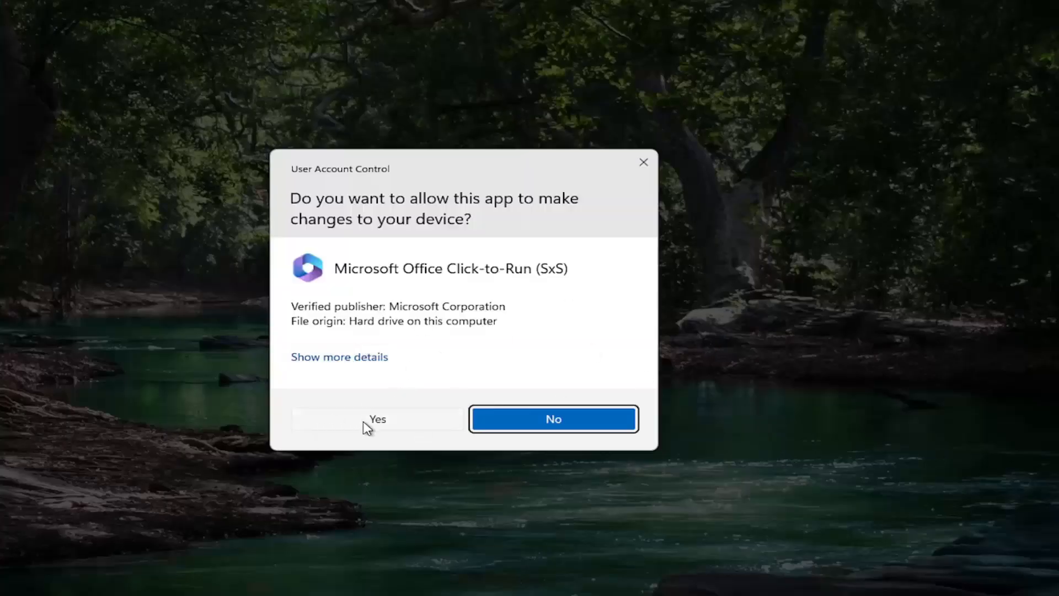
# - Allow Office Click-to-Run through User Account Control and proceed with Quick Repair selected
pyautogui.click(377, 419)
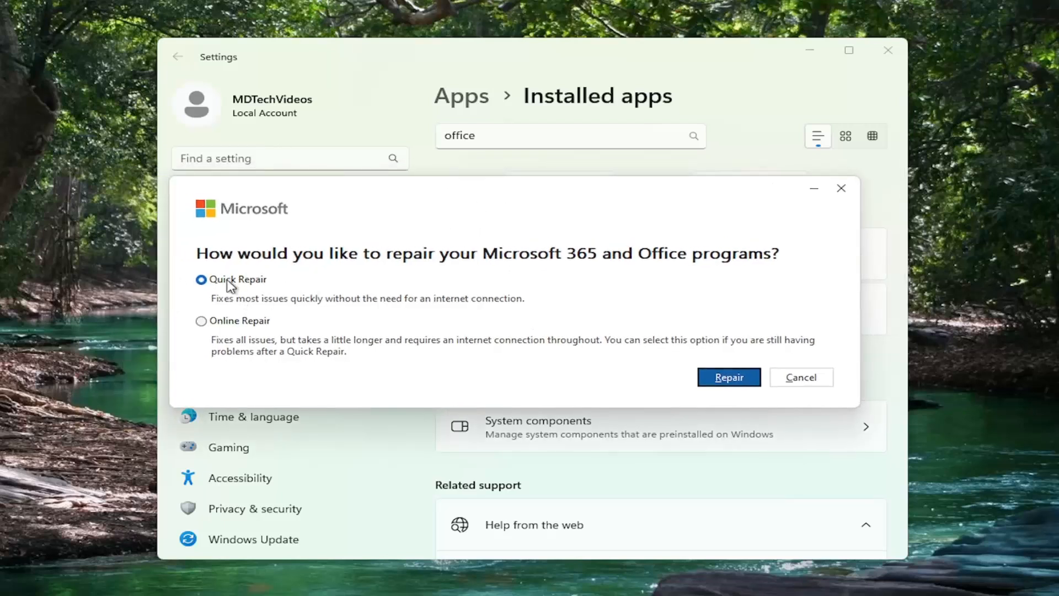
pyautogui.moveTo(730, 378)
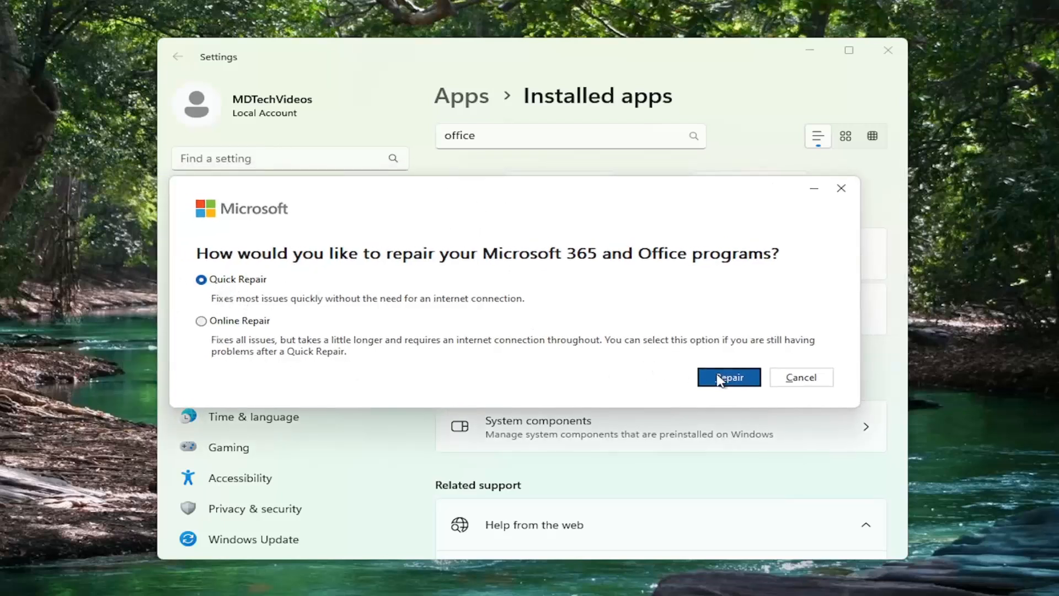
pyautogui.click(728, 378)
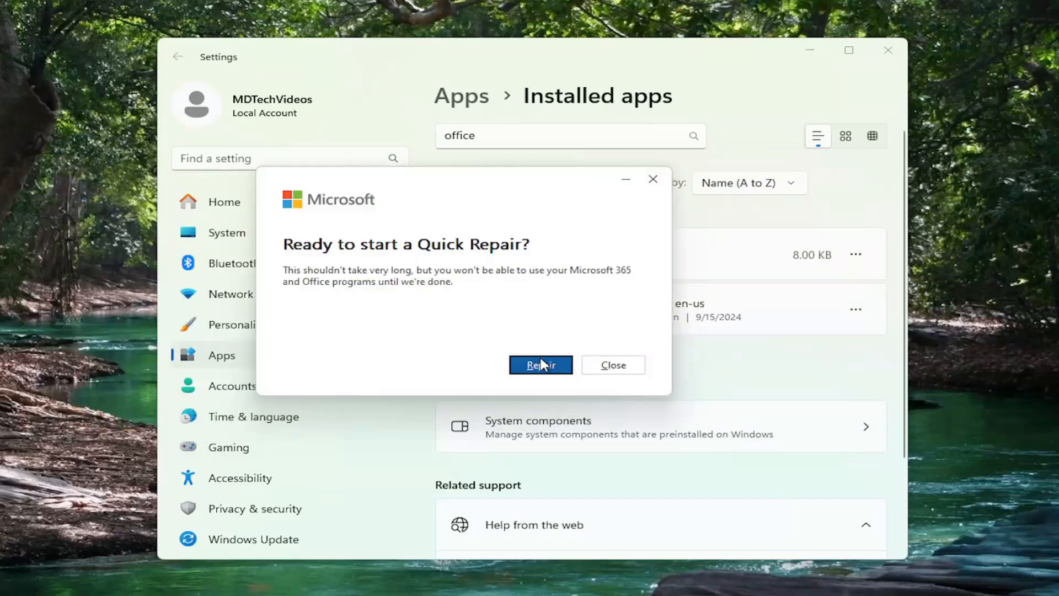
# - Start the Quick Repair and let it run until Done repairing is reported
pyautogui.click(541, 366)
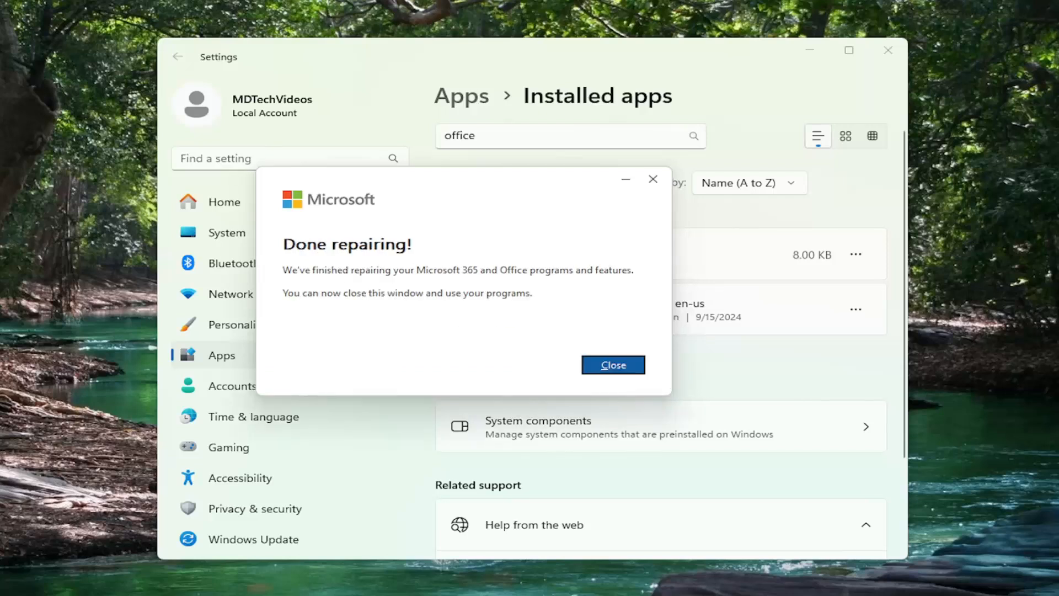
pyautogui.moveTo(356, 285)
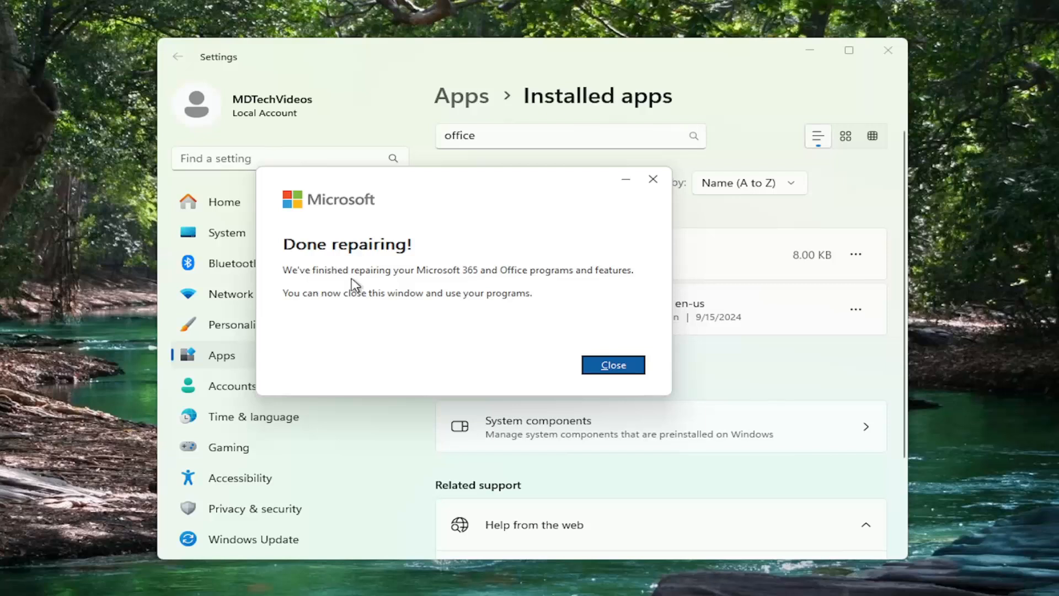
pyautogui.moveTo(473, 277)
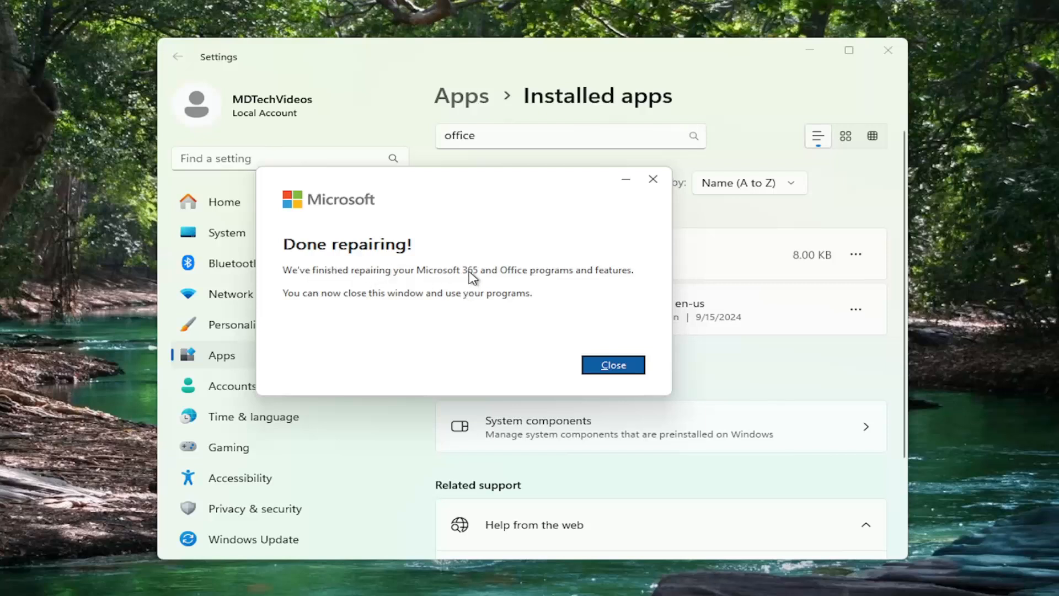
pyautogui.moveTo(365, 309)
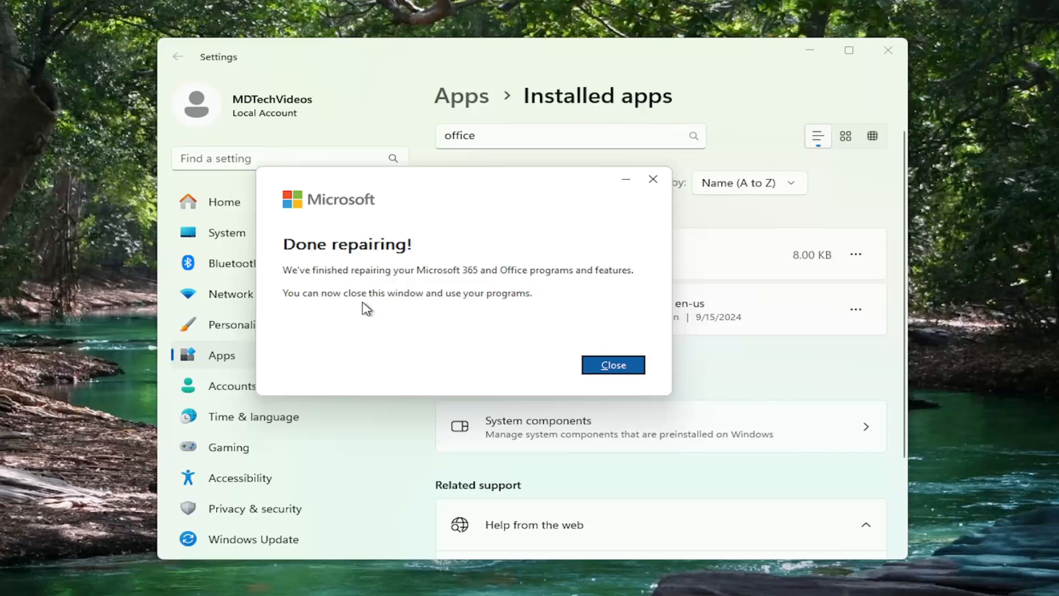
pyautogui.moveTo(537, 311)
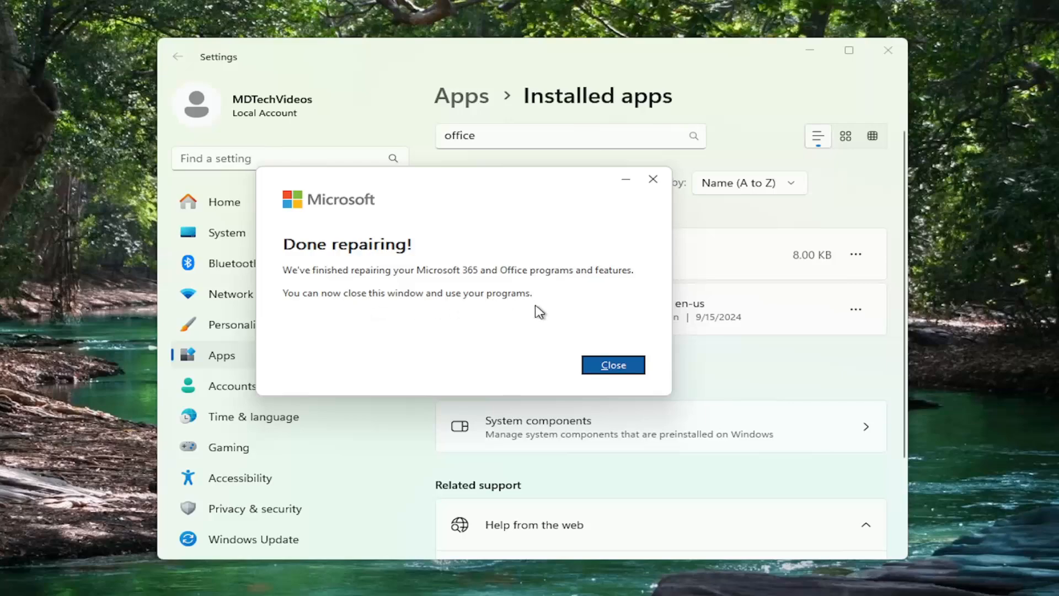
# - Close the finished repair tool and restart the PC from the Start button's power menu
pyautogui.click(612, 365)
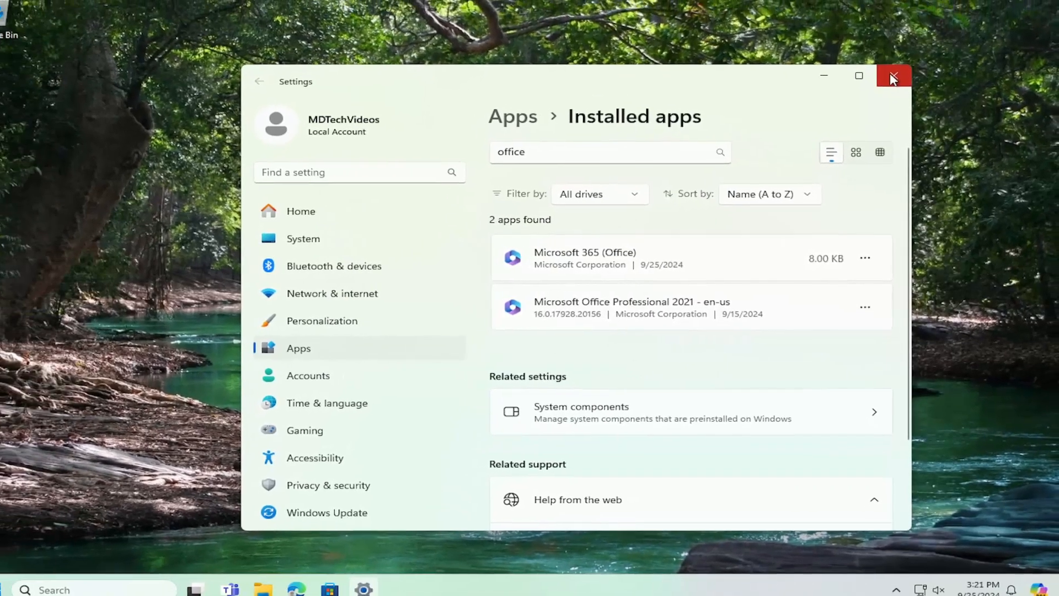
pyautogui.rightClick(24, 579)
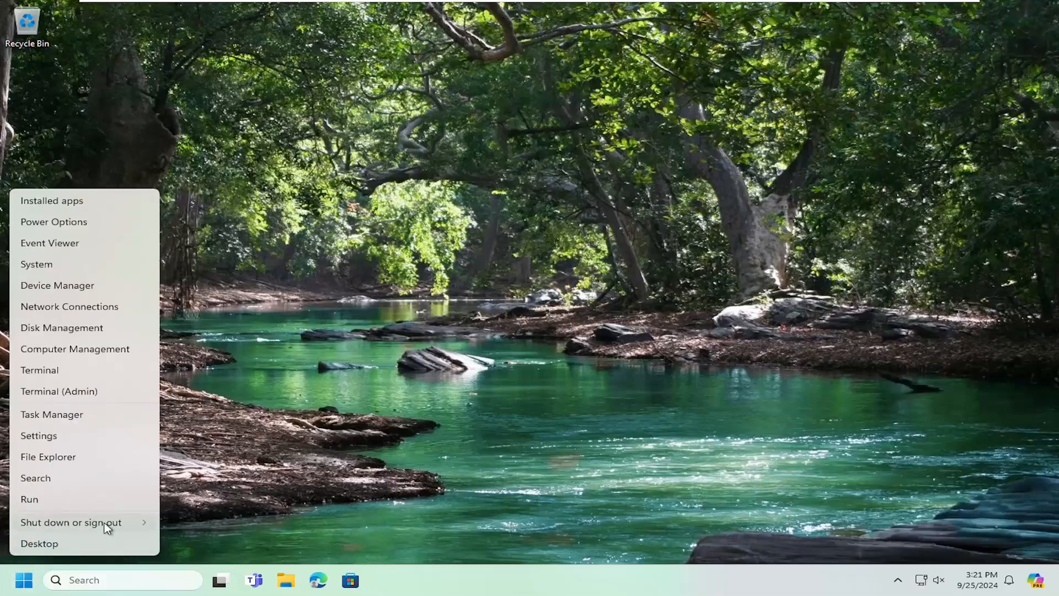
pyautogui.click(71, 522)
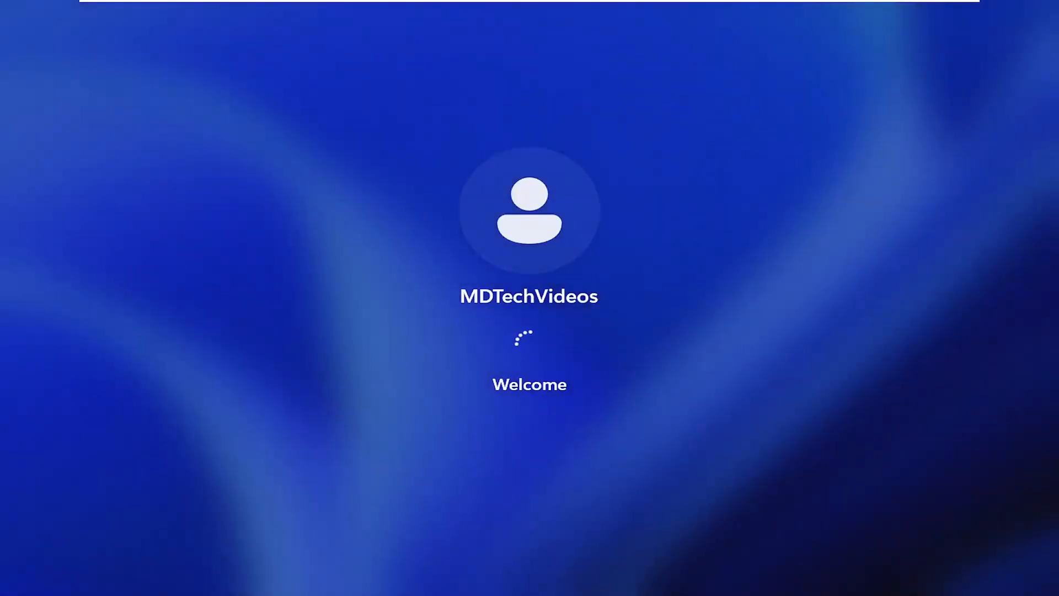